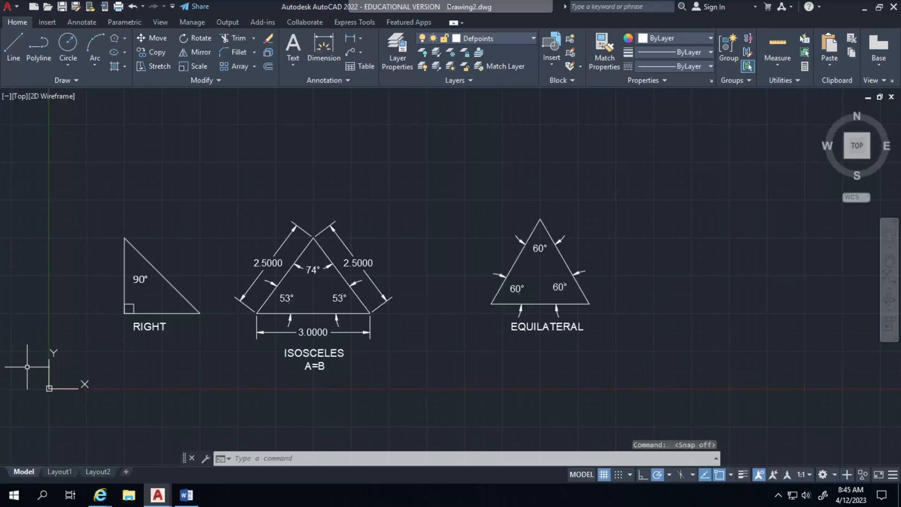
{"action": "mouse_move", "coordinate": [504, 345]}
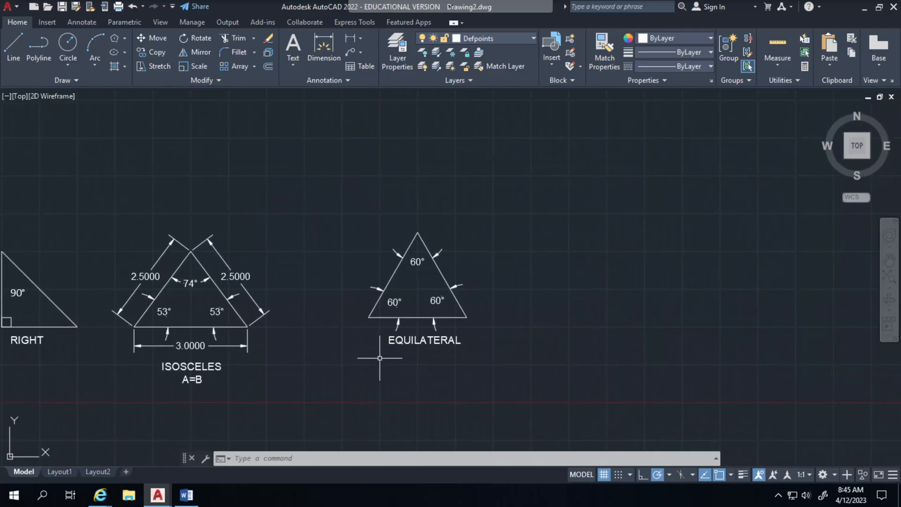
{"action": "mouse_move", "coordinate": [557, 356]}
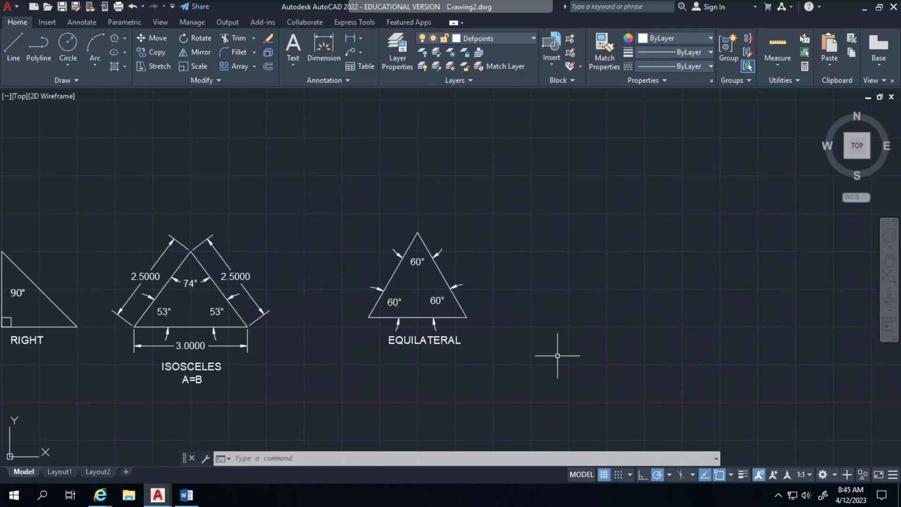
{"action": "mouse_move", "coordinate": [560, 355]}
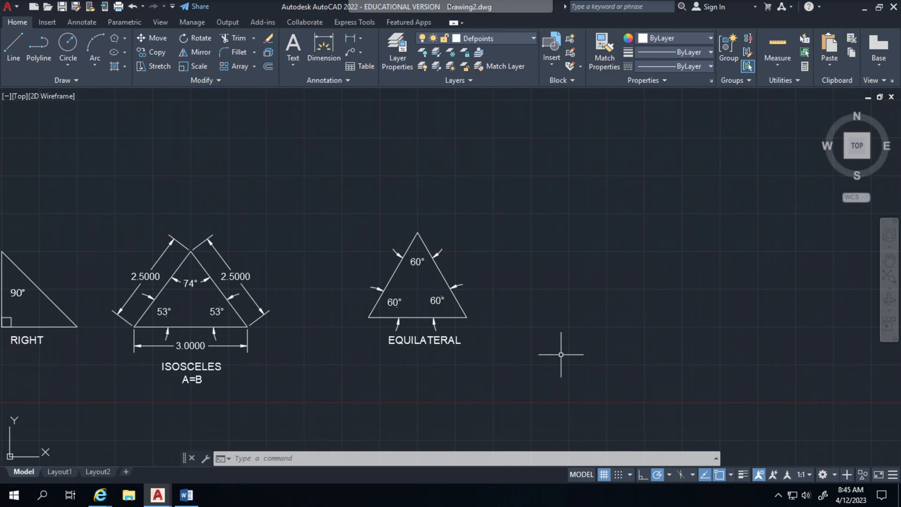
{"action": "mouse_move", "coordinate": [558, 353]}
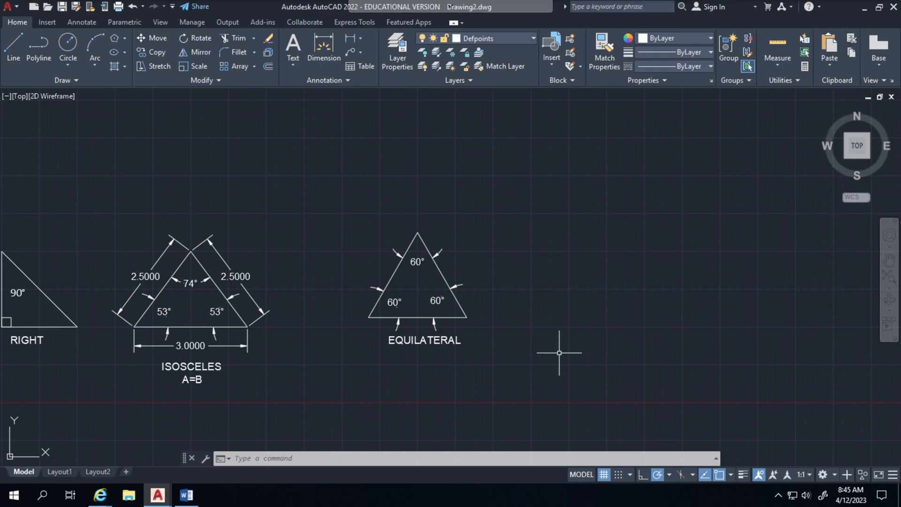
{"action": "mouse_move", "coordinate": [406, 92]}
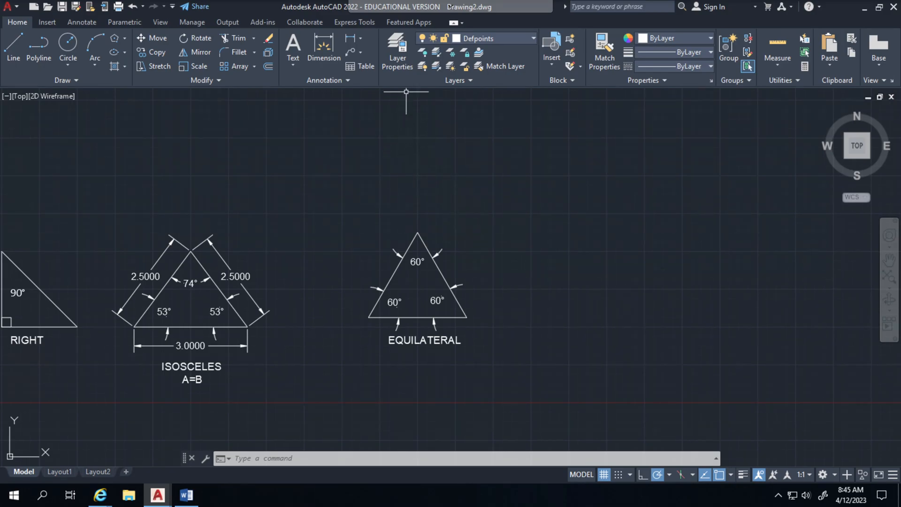
{"action": "mouse_move", "coordinate": [396, 52]}
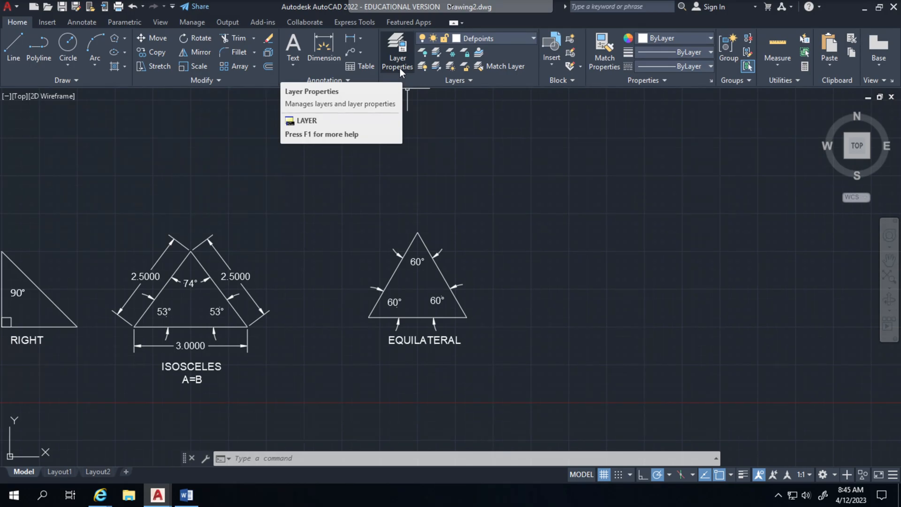
Open the Layer Properties Manager and add a new layer, Layer1.
{"action": "left_click", "coordinate": [397, 51]}
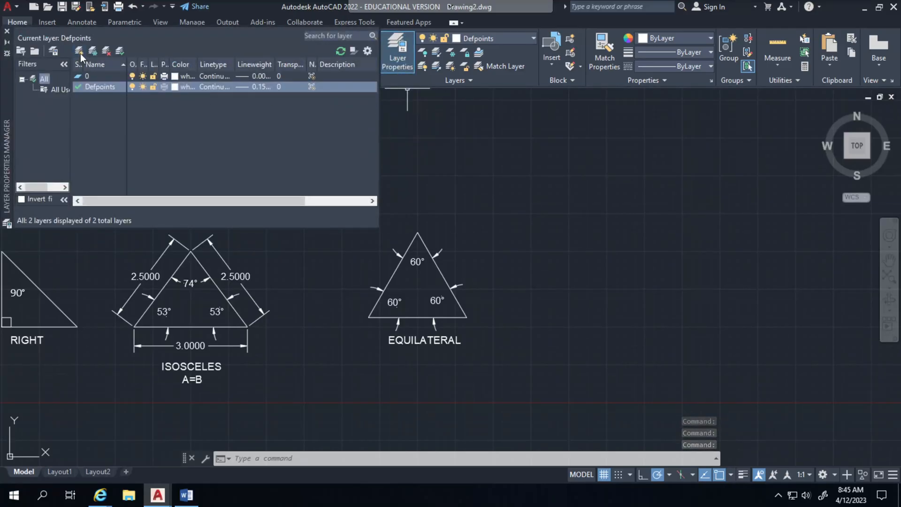
{"action": "mouse_move", "coordinate": [80, 52]}
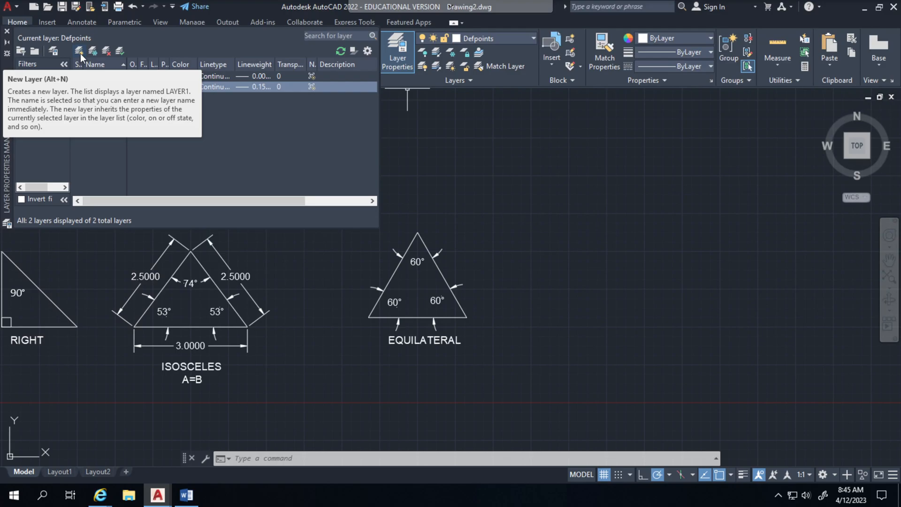
{"action": "left_click", "coordinate": [79, 51]}
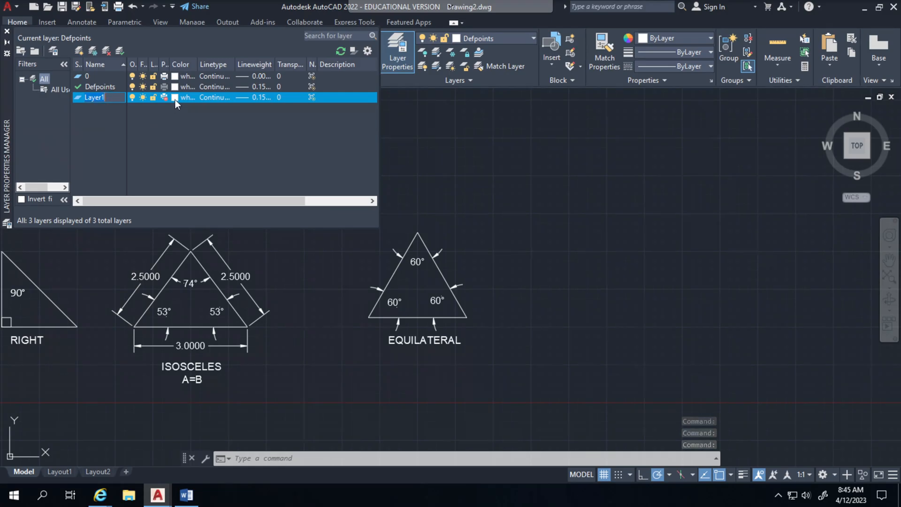
Set Layer1's colour to yellow in the Select Color dialog.
{"action": "left_click", "coordinate": [186, 97]}
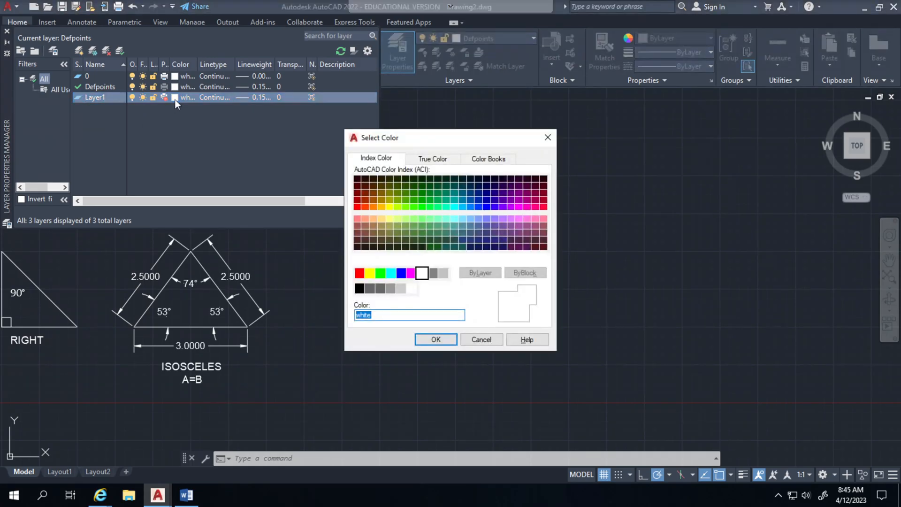
{"action": "left_click", "coordinate": [369, 274]}
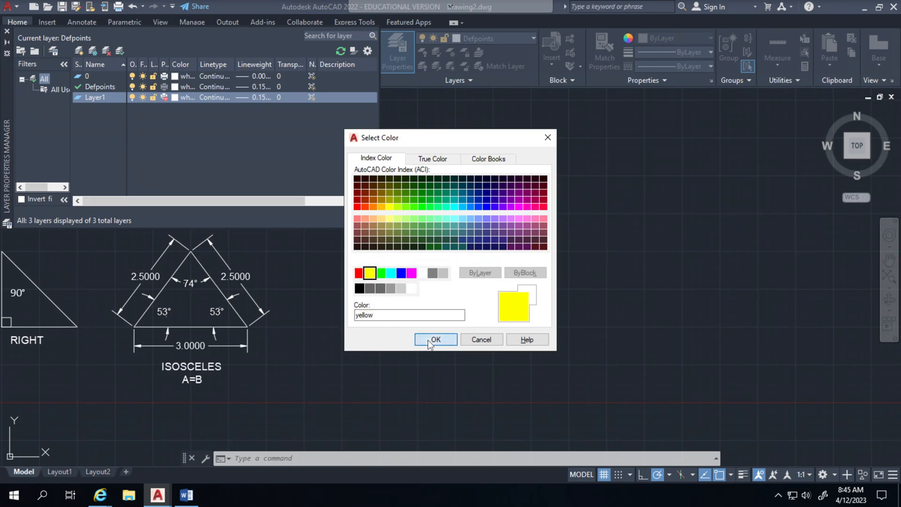
{"action": "left_click", "coordinate": [435, 338]}
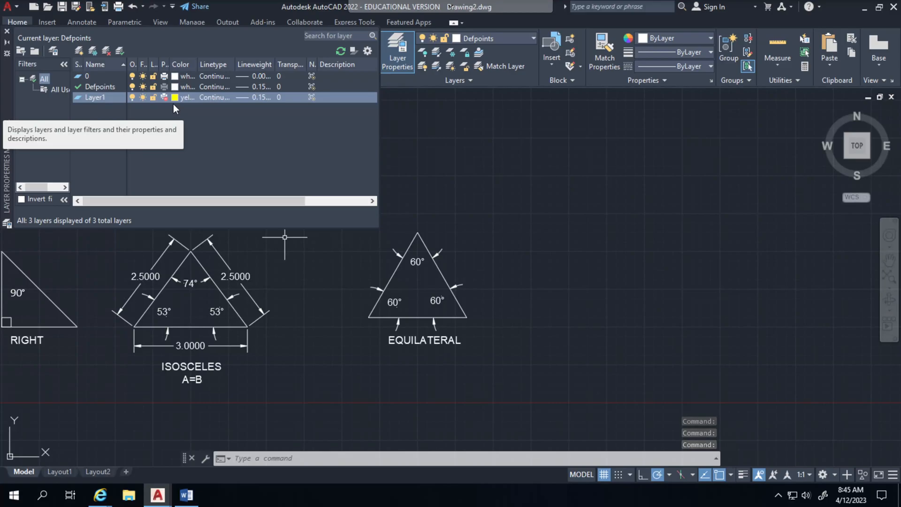
{"action": "mouse_move", "coordinate": [105, 107]}
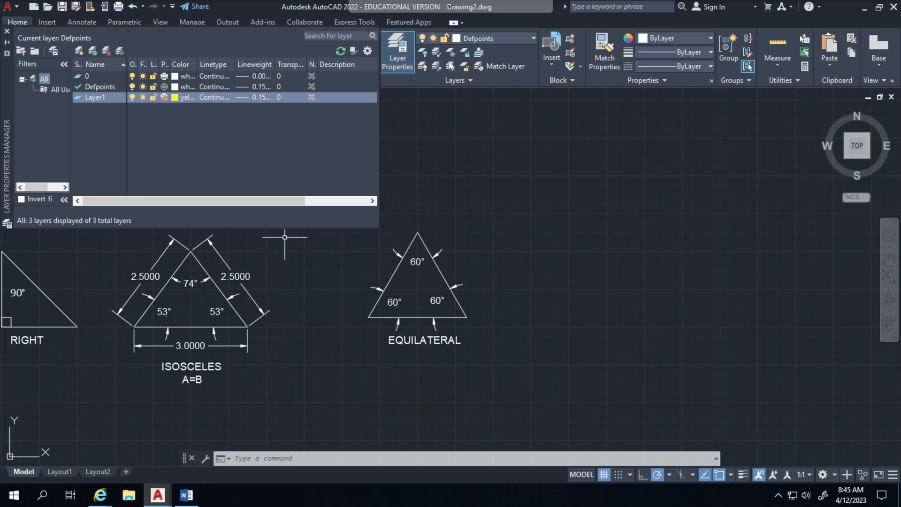
{"action": "mouse_move", "coordinate": [516, 43]}
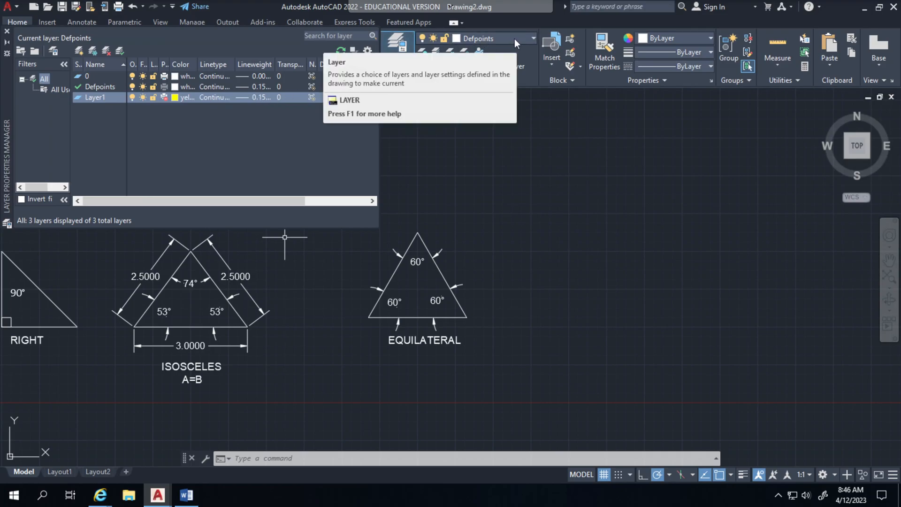
Pick Layer1 from the Layers panel dropdown as the current layer.
{"action": "left_click", "coordinate": [531, 38]}
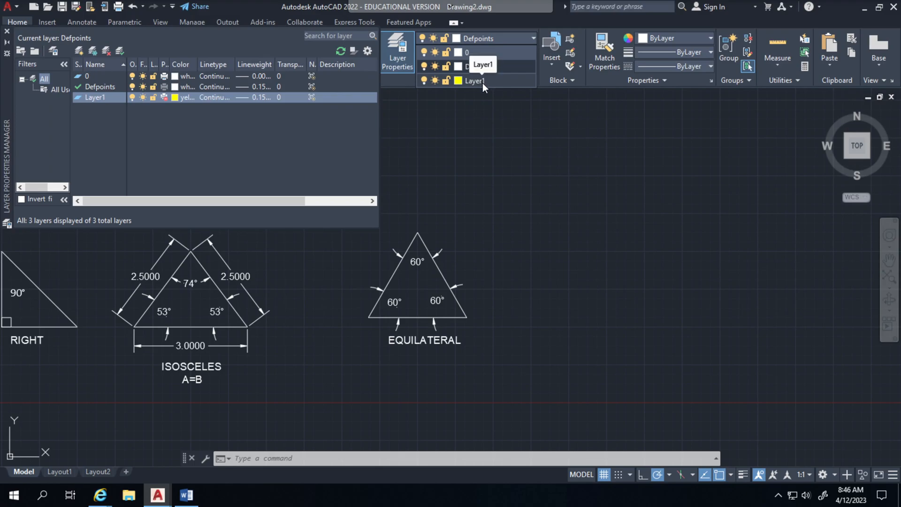
{"action": "left_click", "coordinate": [474, 80]}
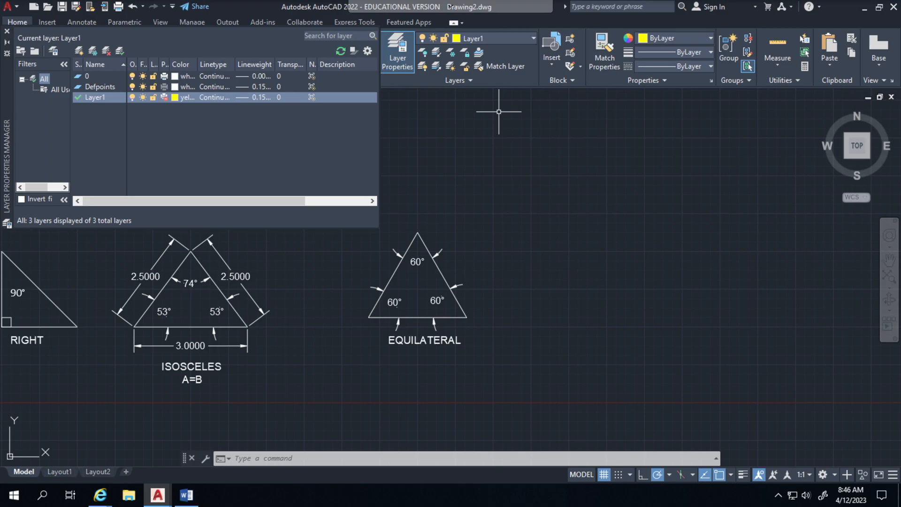
{"action": "mouse_move", "coordinate": [175, 106]}
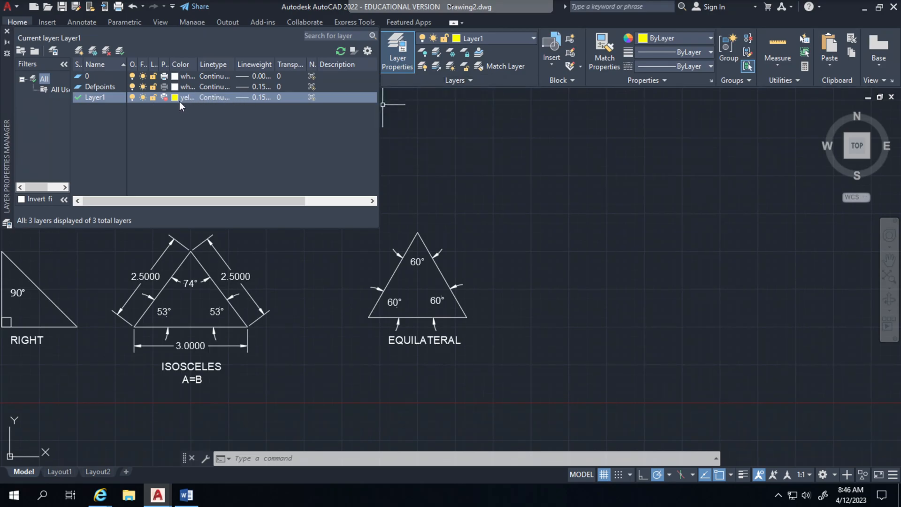
Give Layer1 a 0.35 mm lineweight and close the layer manager.
{"action": "left_click", "coordinate": [254, 98]}
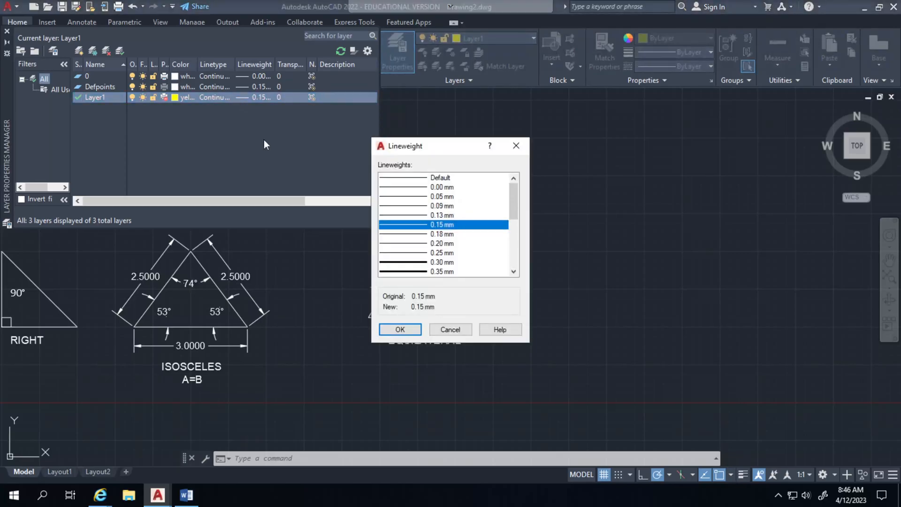
{"action": "left_click", "coordinate": [443, 271]}
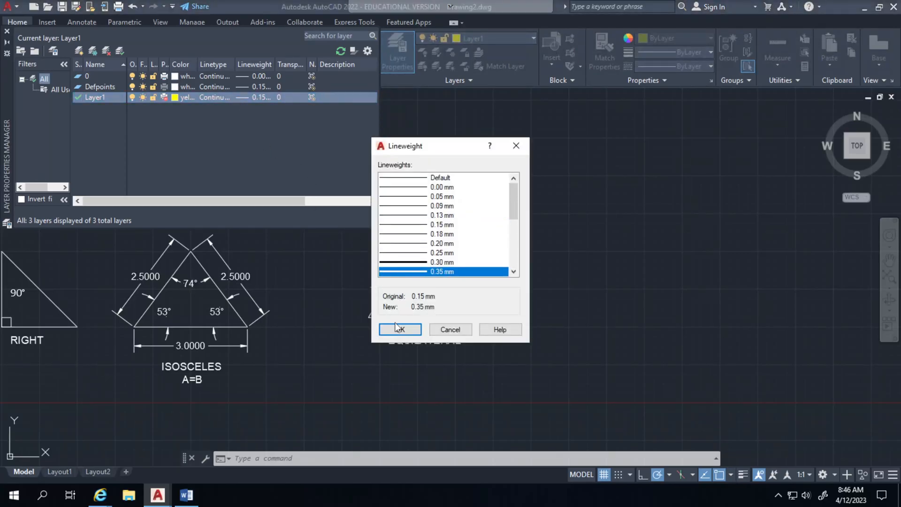
{"action": "left_click", "coordinate": [400, 330]}
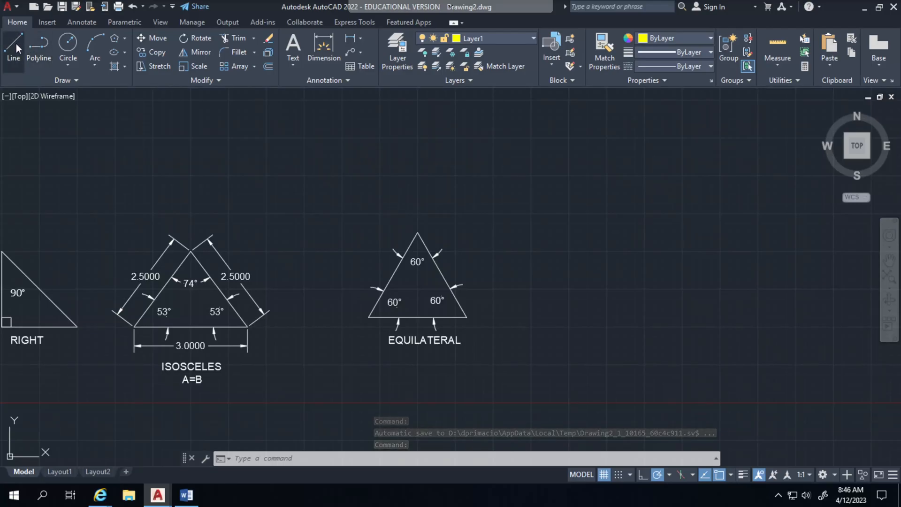
With grid snap on, draw a yellow scalene triangle right of the equilateral triangle.
{"action": "left_click", "coordinate": [12, 52]}
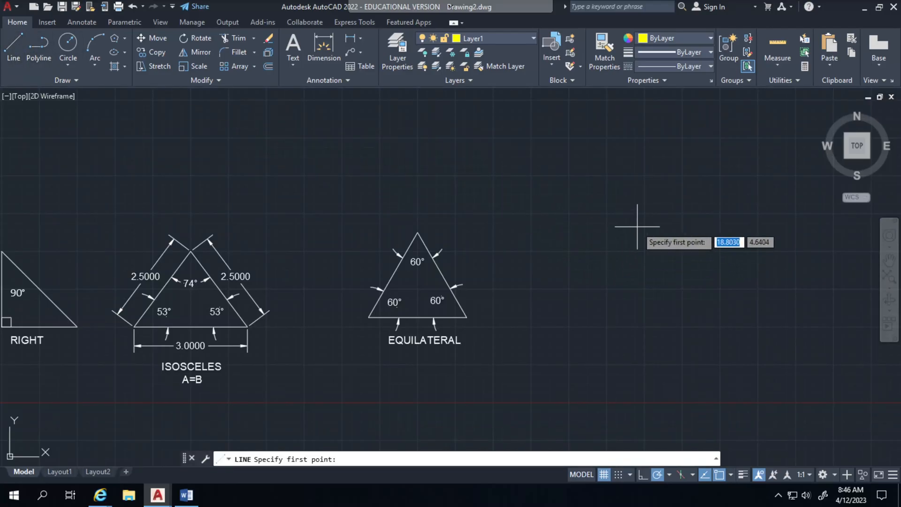
{"action": "mouse_move", "coordinate": [615, 443]}
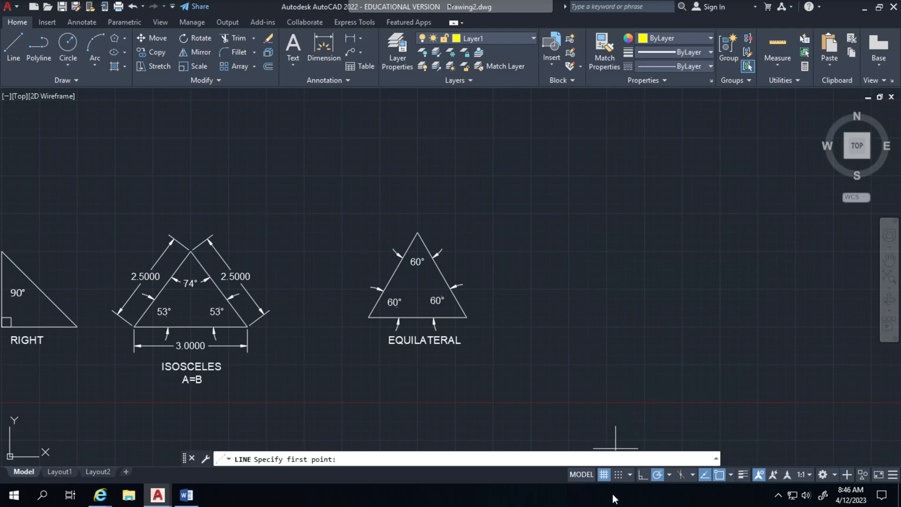
{"action": "left_click", "coordinate": [618, 474]}
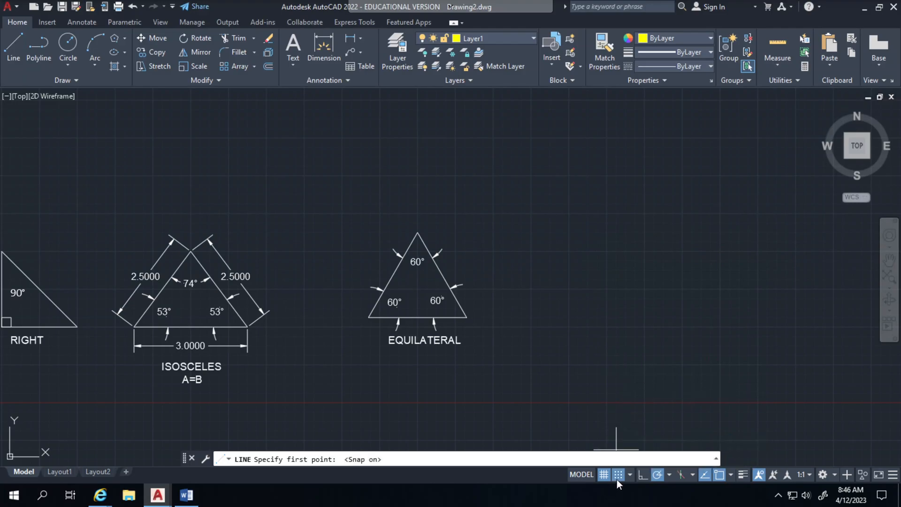
{"action": "mouse_move", "coordinate": [654, 212]}
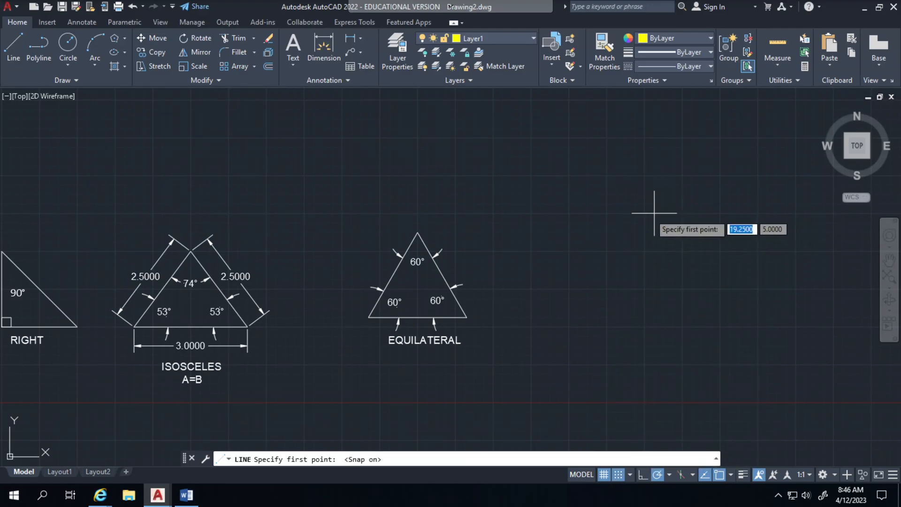
{"action": "left_click", "coordinate": [560, 280]}
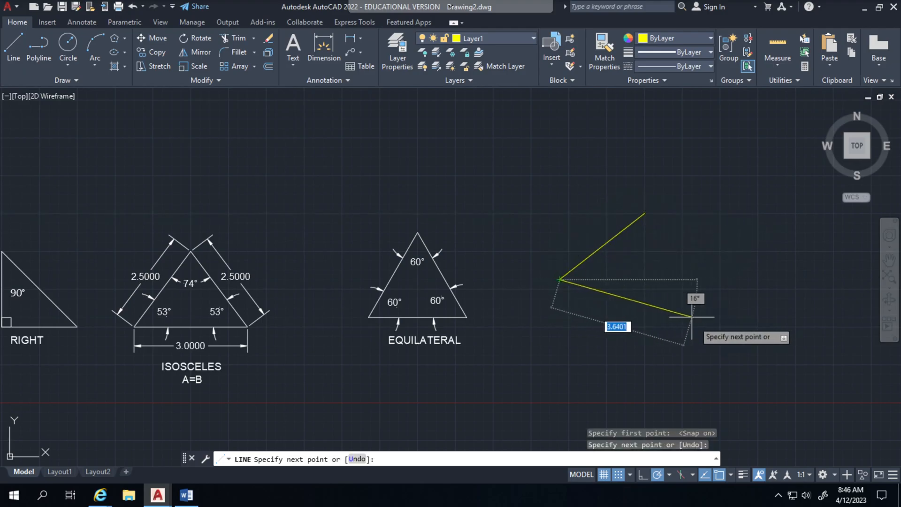
{"action": "left_click", "coordinate": [700, 326]}
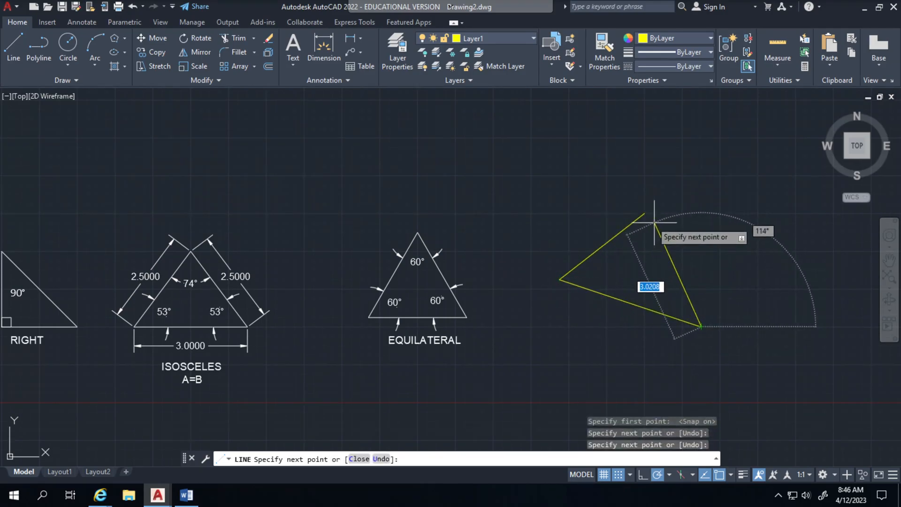
{"action": "mouse_move", "coordinate": [643, 214]}
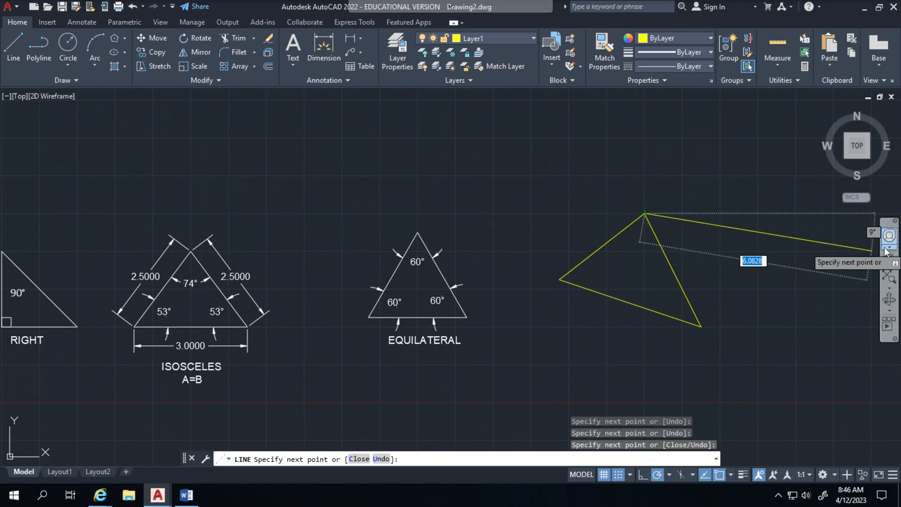
{"action": "mouse_move", "coordinate": [29, 107]}
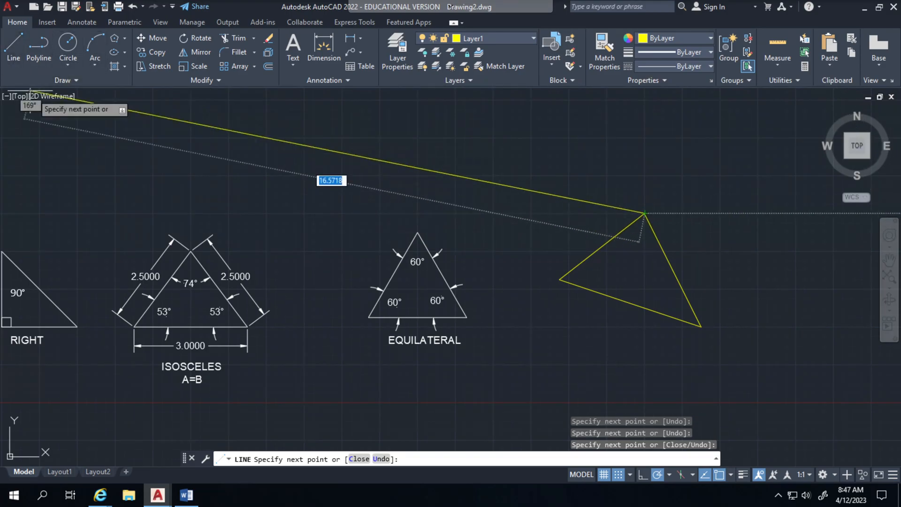
{"action": "key", "text": "Escape"}
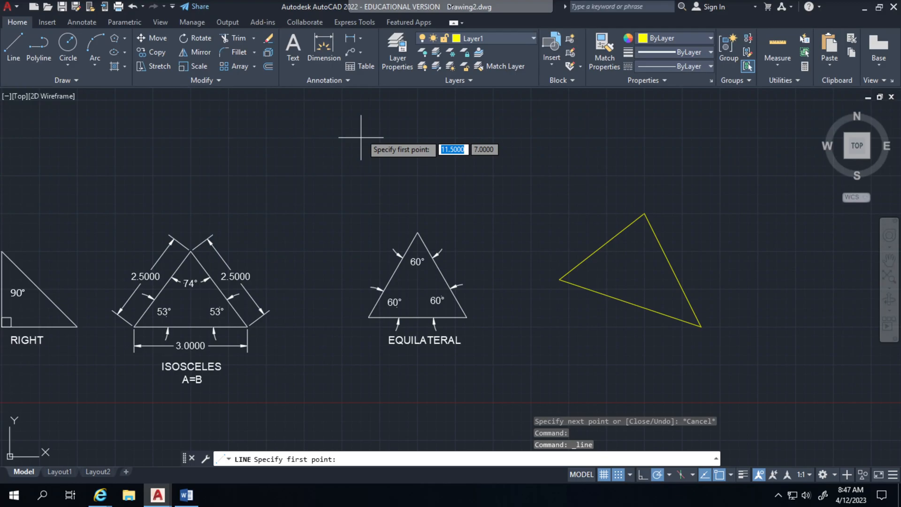
{"action": "mouse_move", "coordinate": [370, 138]}
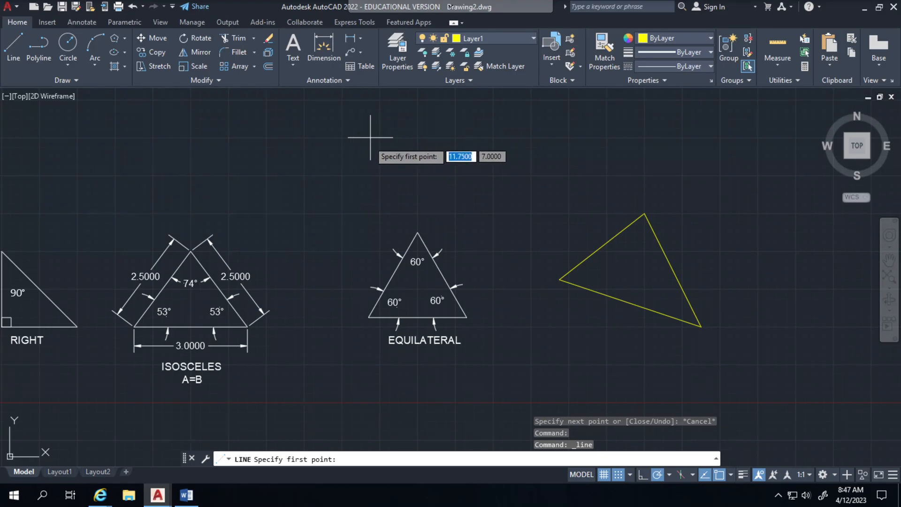
{"action": "mouse_move", "coordinate": [333, 136]}
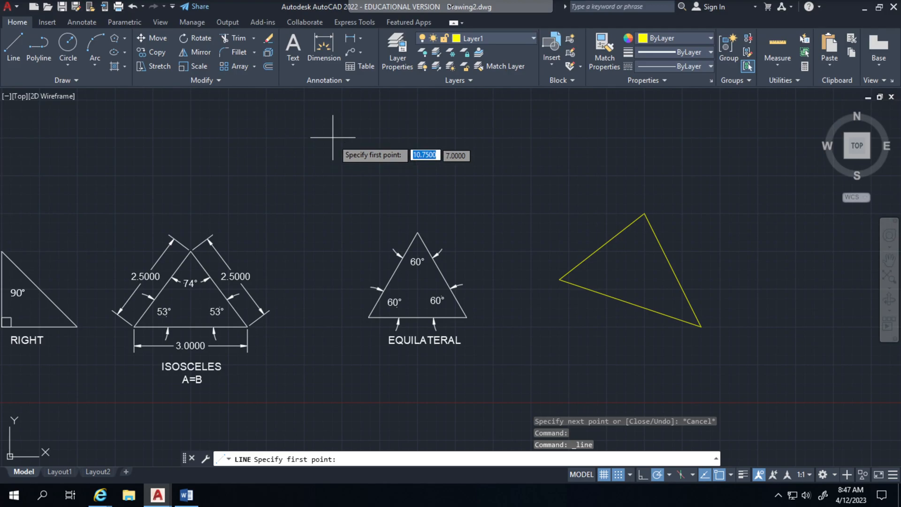
{"action": "mouse_move", "coordinate": [401, 54]}
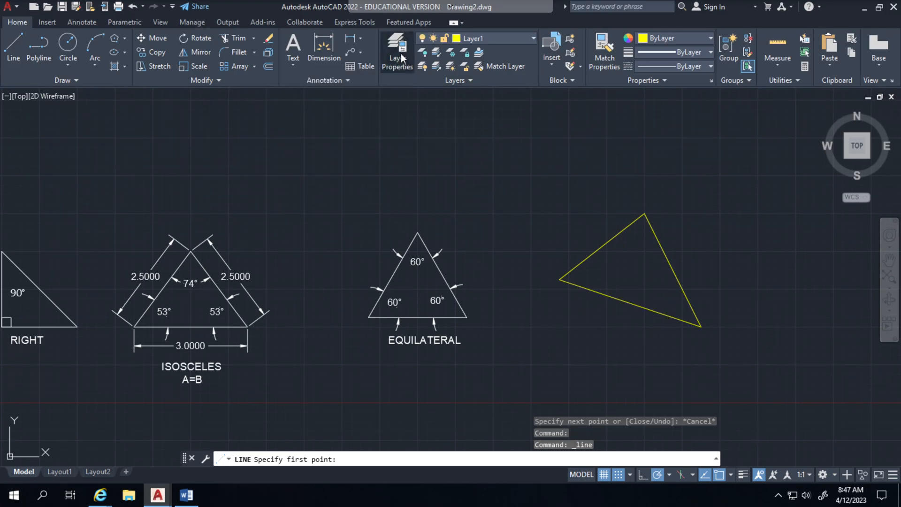
Add Layer2 in the layer manager and set its colour to magenta.
{"action": "left_click", "coordinate": [397, 51]}
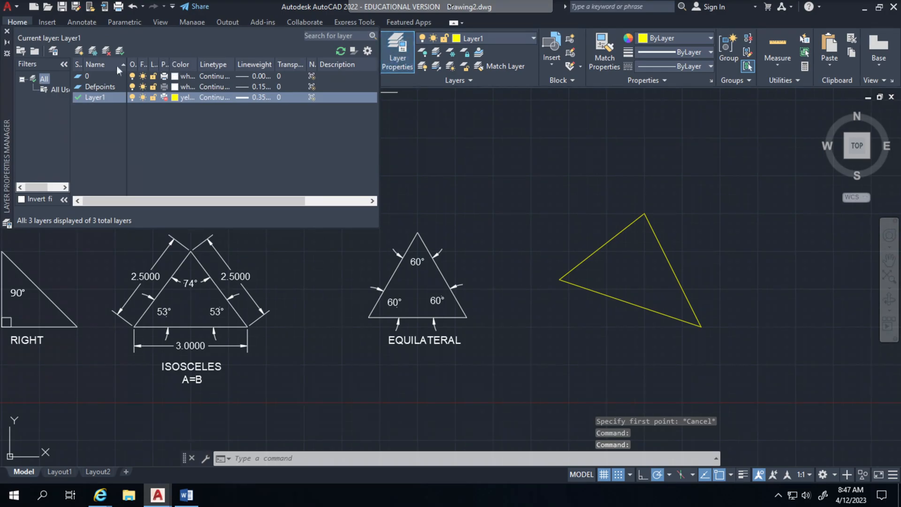
{"action": "mouse_move", "coordinate": [79, 51]}
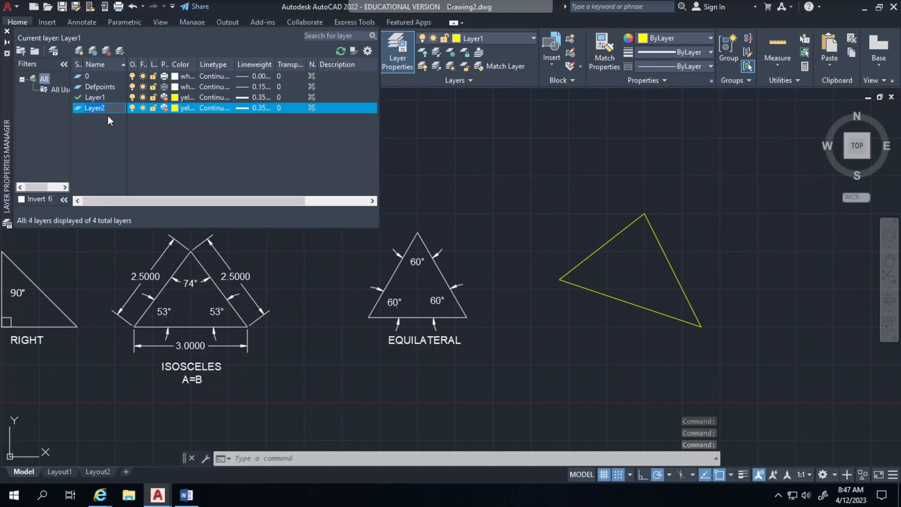
{"action": "left_click", "coordinate": [180, 108]}
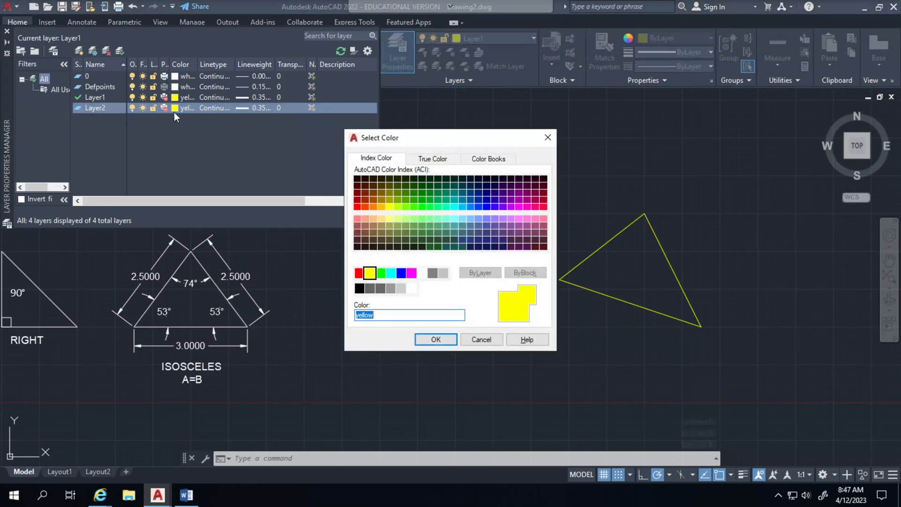
{"action": "left_click", "coordinate": [401, 273]}
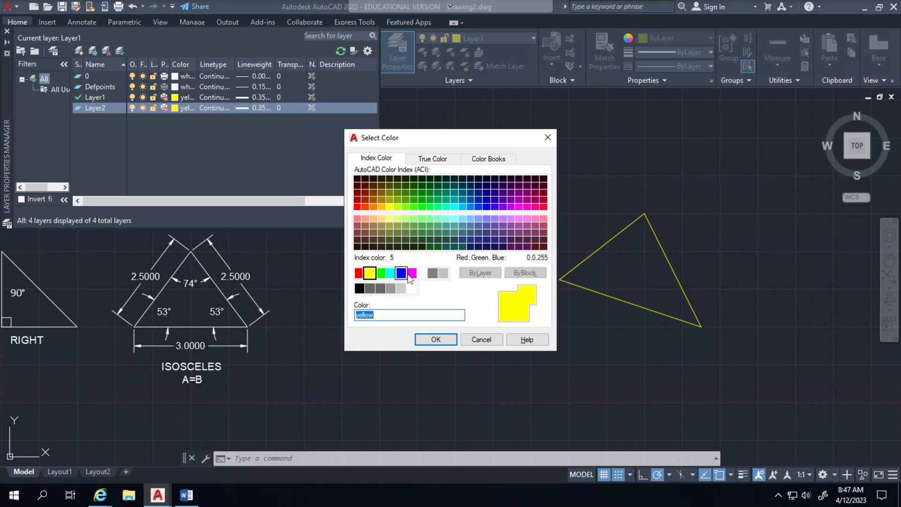
{"action": "left_click", "coordinate": [412, 272]}
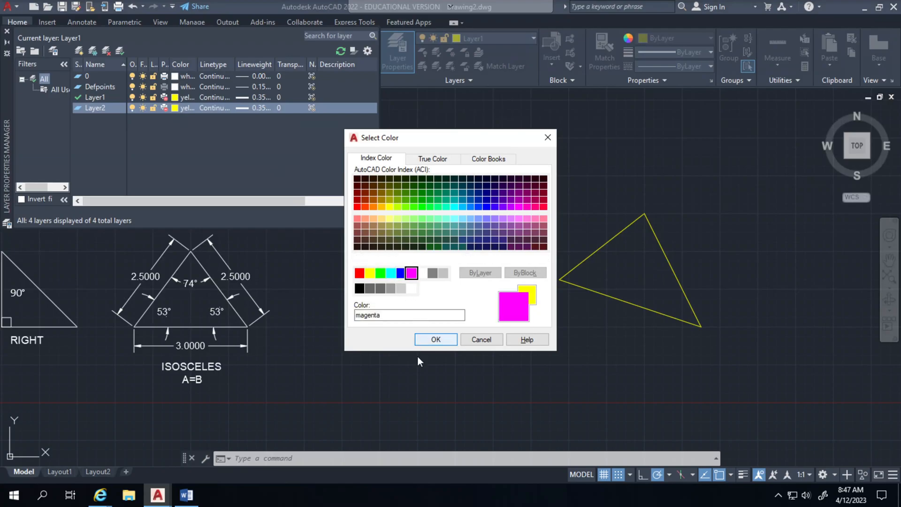
{"action": "left_click", "coordinate": [435, 338]}
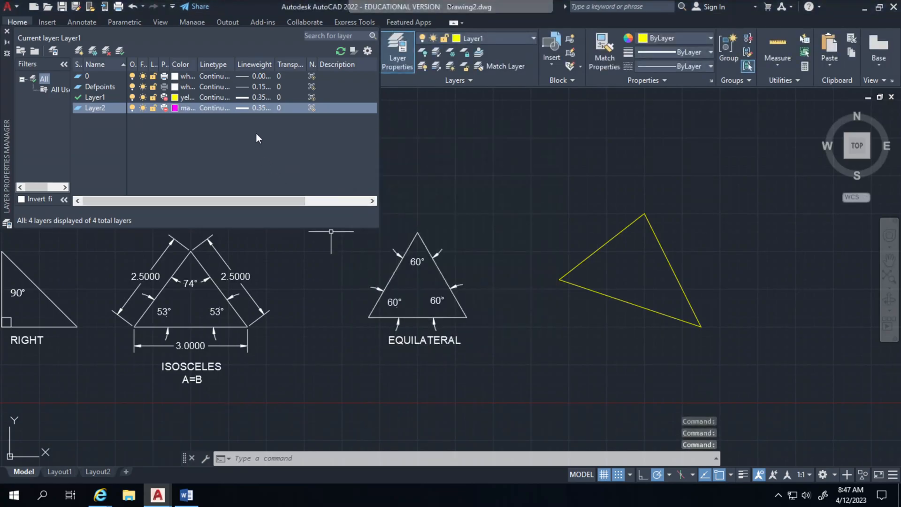
{"action": "mouse_move", "coordinate": [592, 260]}
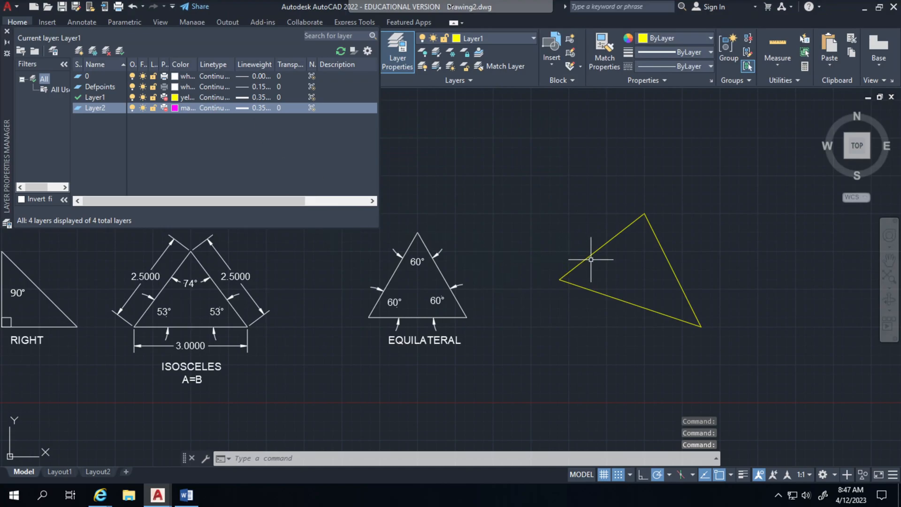
{"action": "mouse_move", "coordinate": [879, 463]}
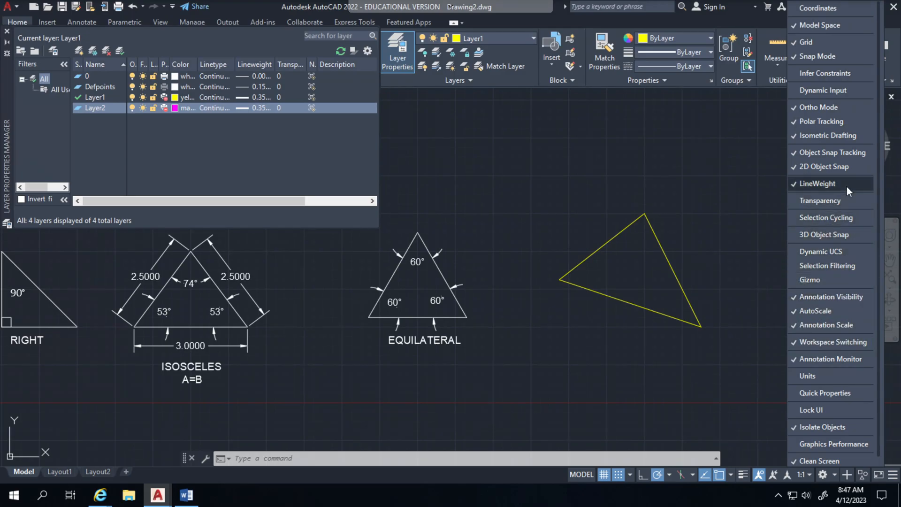
{"action": "mouse_move", "coordinate": [823, 197]}
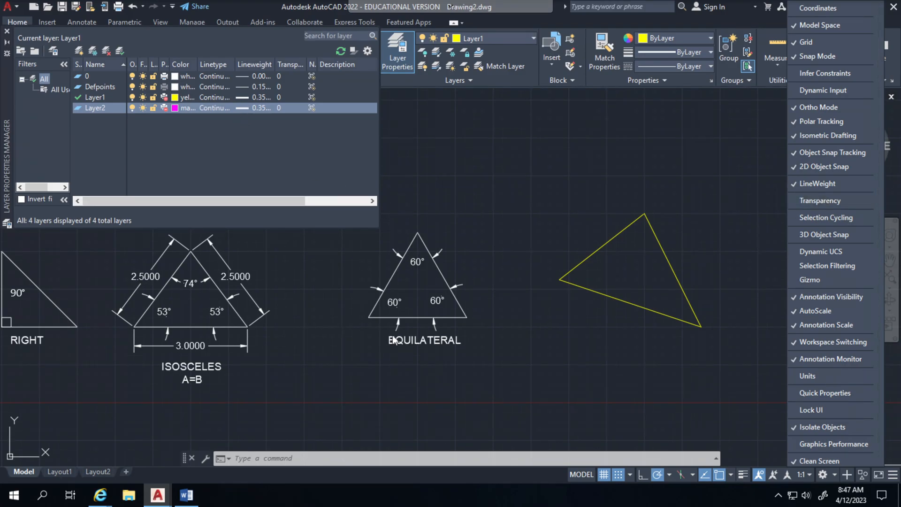
{"action": "mouse_move", "coordinate": [165, 186]}
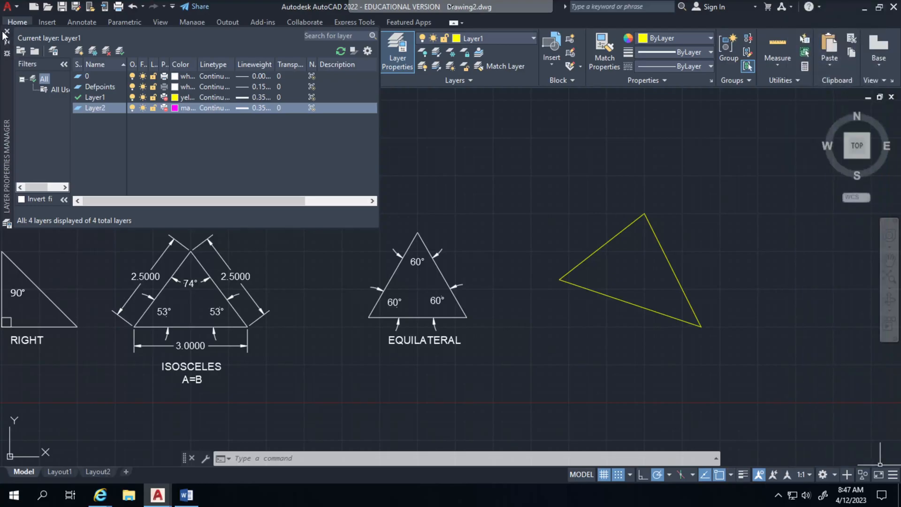
Close the layer list and draw a magenta triangle overlapping the yellow one.
{"action": "left_click", "coordinate": [12, 43]}
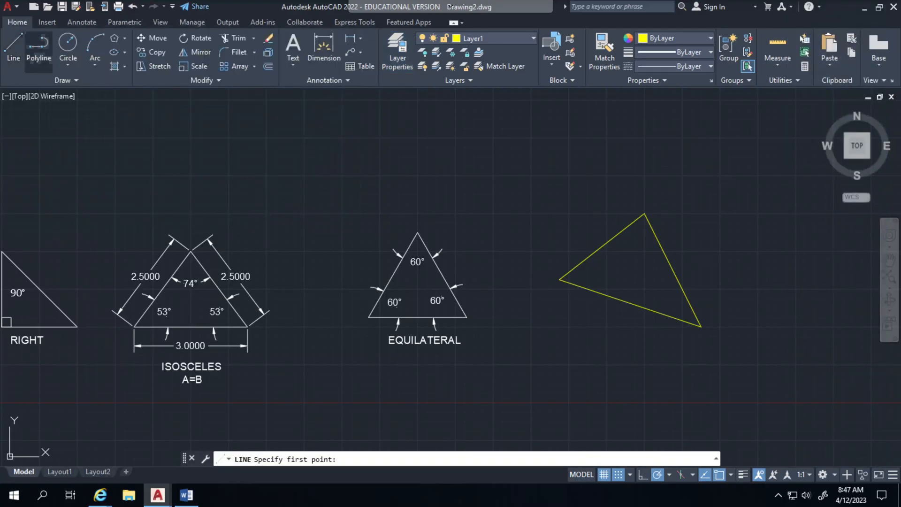
{"action": "mouse_move", "coordinate": [661, 335]}
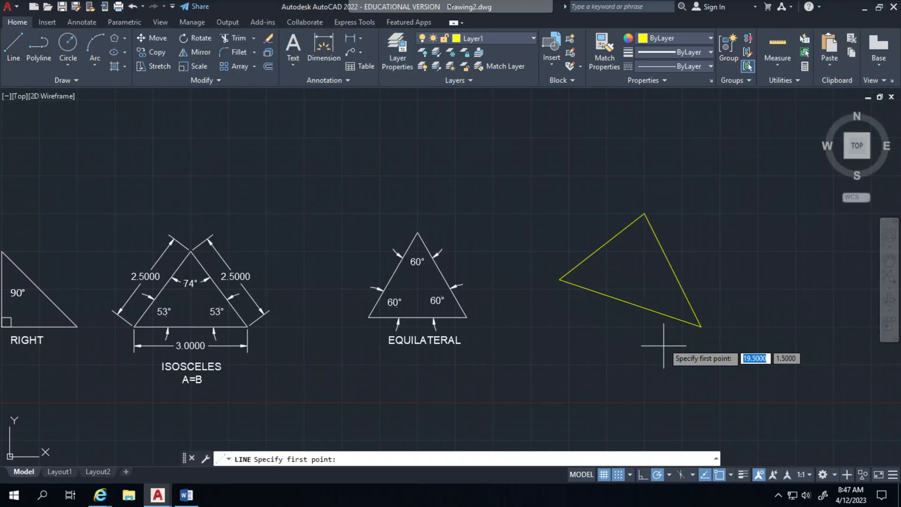
{"action": "left_click", "coordinate": [660, 333]}
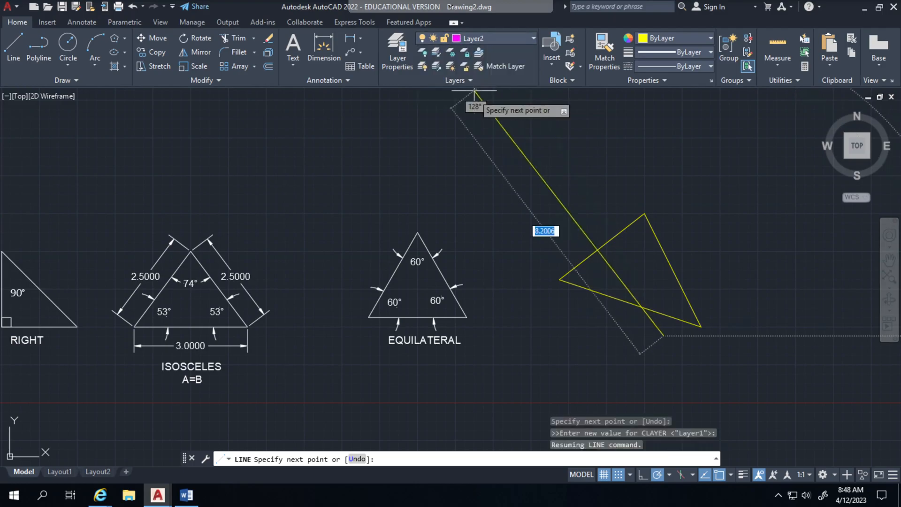
{"action": "mouse_move", "coordinate": [558, 221]}
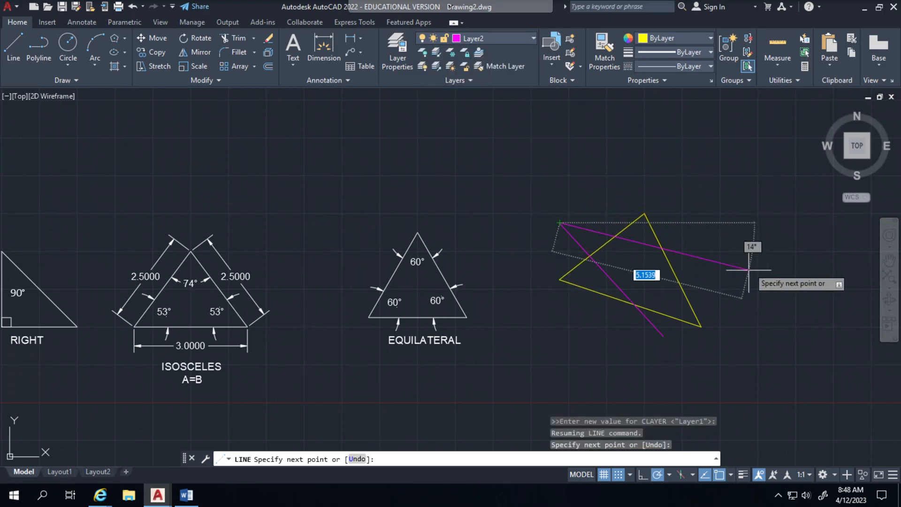
{"action": "mouse_move", "coordinate": [747, 279]}
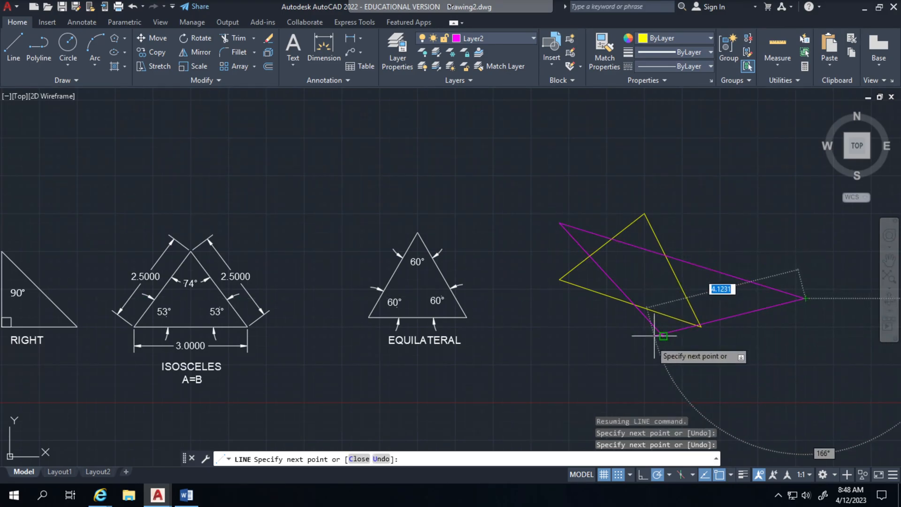
{"action": "mouse_move", "coordinate": [662, 337]}
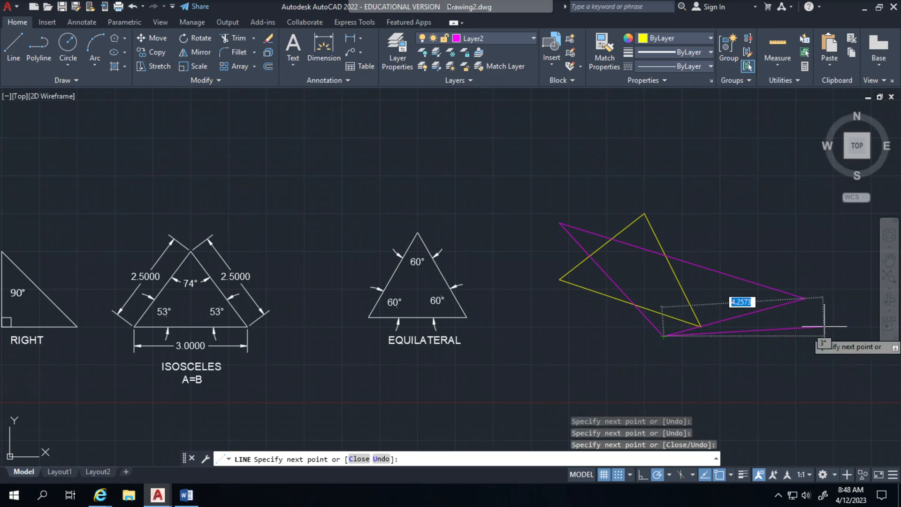
{"action": "key", "text": "Escape"}
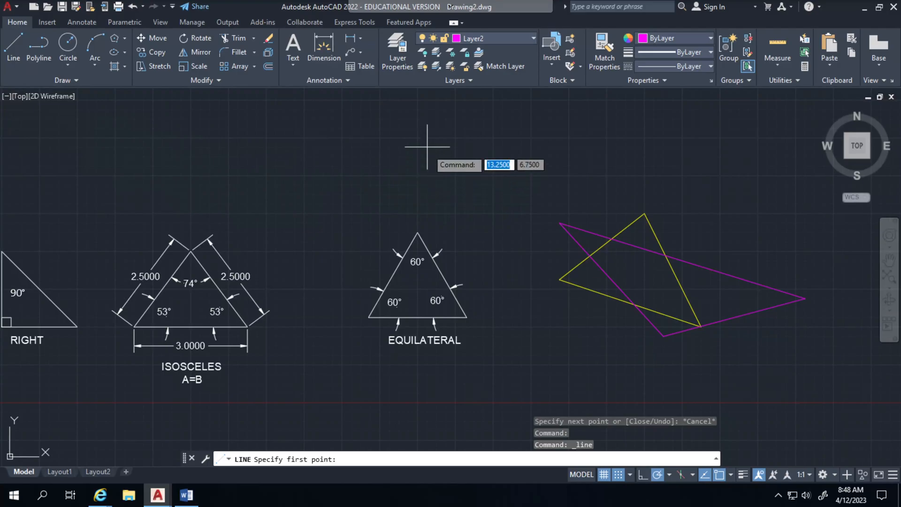
{"action": "mouse_move", "coordinate": [304, 195]}
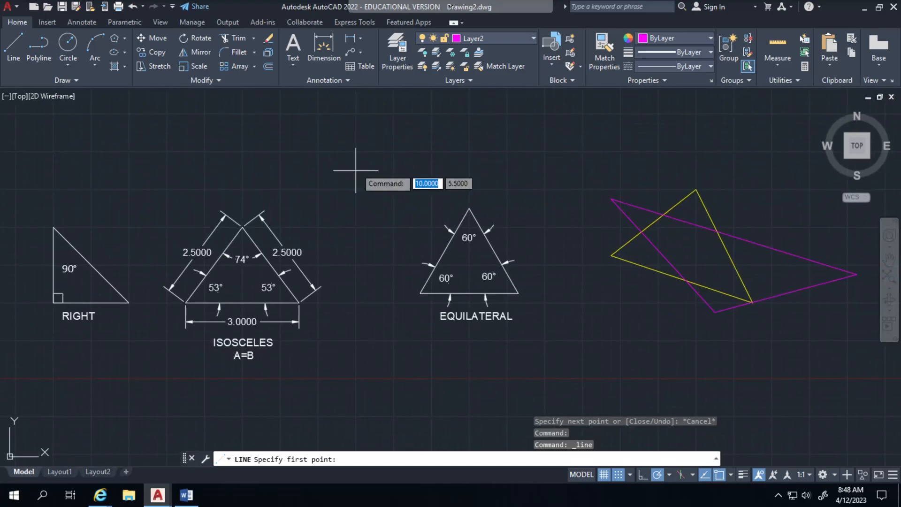
Place a multiline text label reading SCALENE and A?B?C? below the triangles.
{"action": "left_click", "coordinate": [293, 46]}
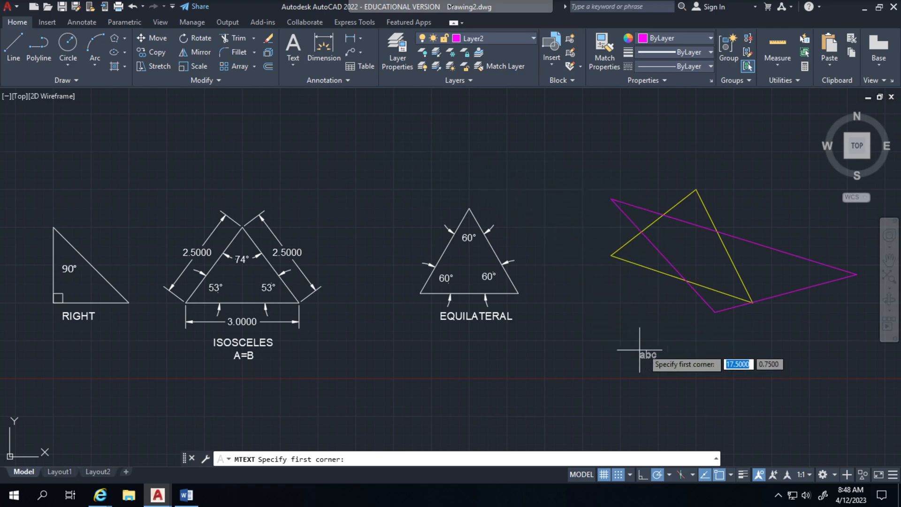
{"action": "mouse_move", "coordinate": [648, 345]}
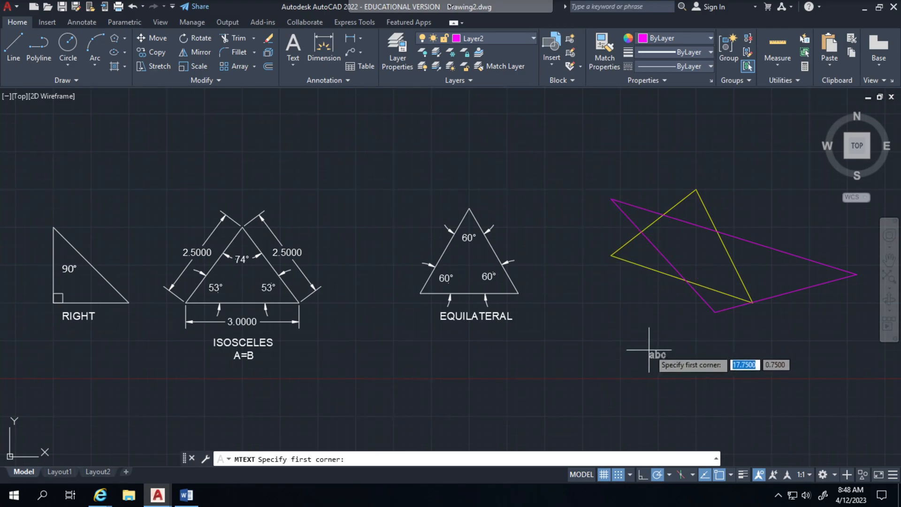
{"action": "left_click", "coordinate": [648, 345]}
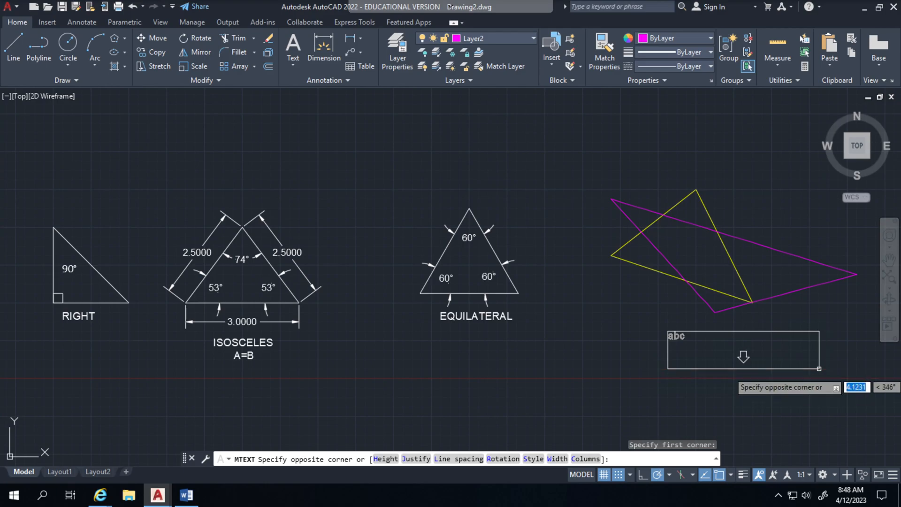
{"action": "left_click", "coordinate": [819, 369]}
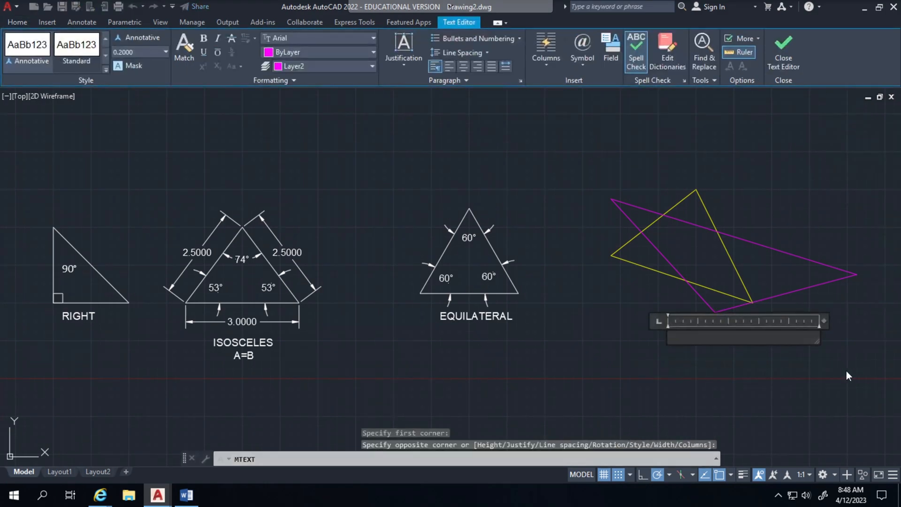
{"action": "mouse_move", "coordinate": [620, 418]}
{"action": "type", "text": "SCALE"}
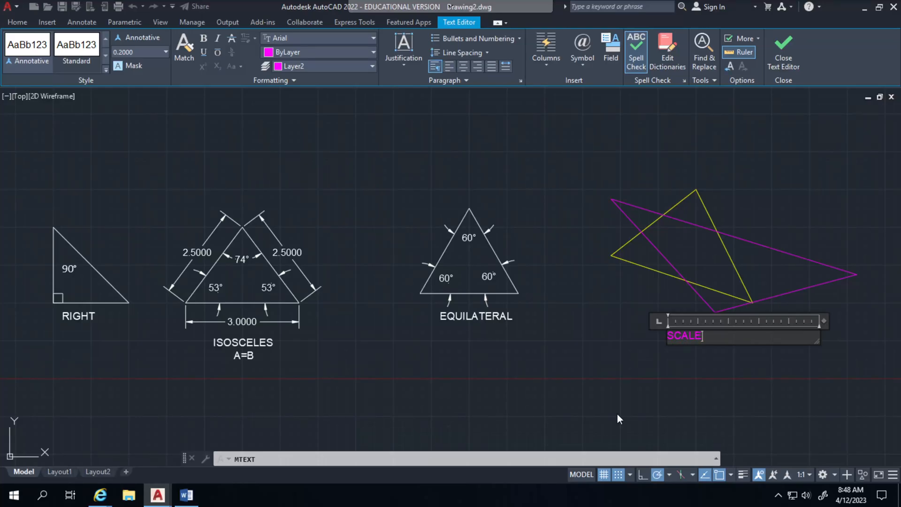
{"action": "type", "text": "NE"}
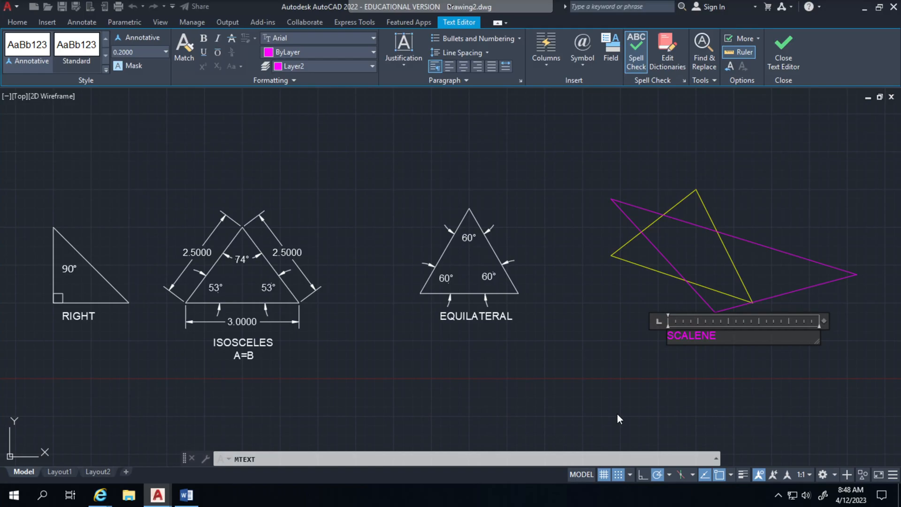
{"action": "type", "text": "A"}
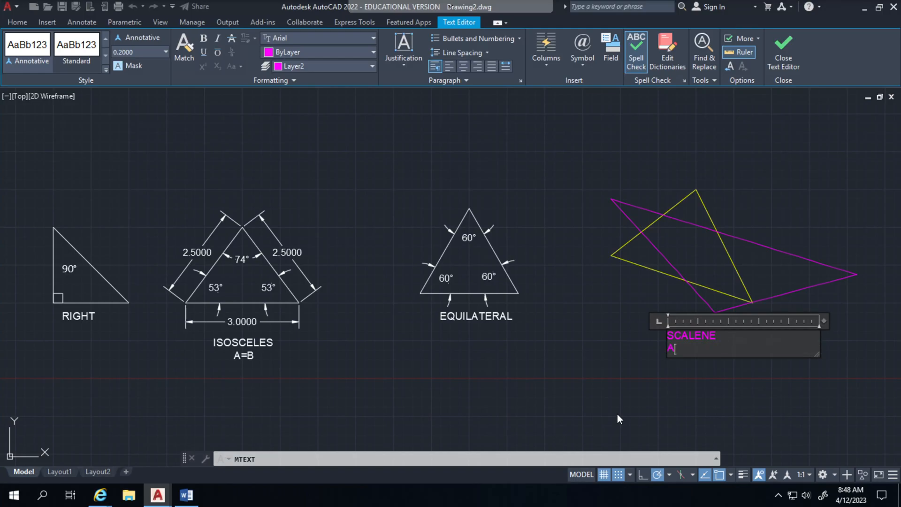
{"action": "type", "text": "?"}
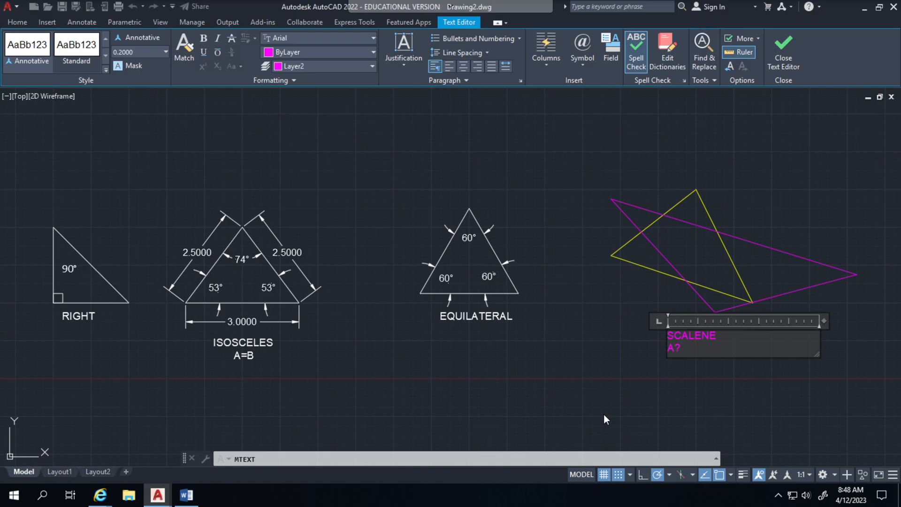
{"action": "type", "text": "B?"}
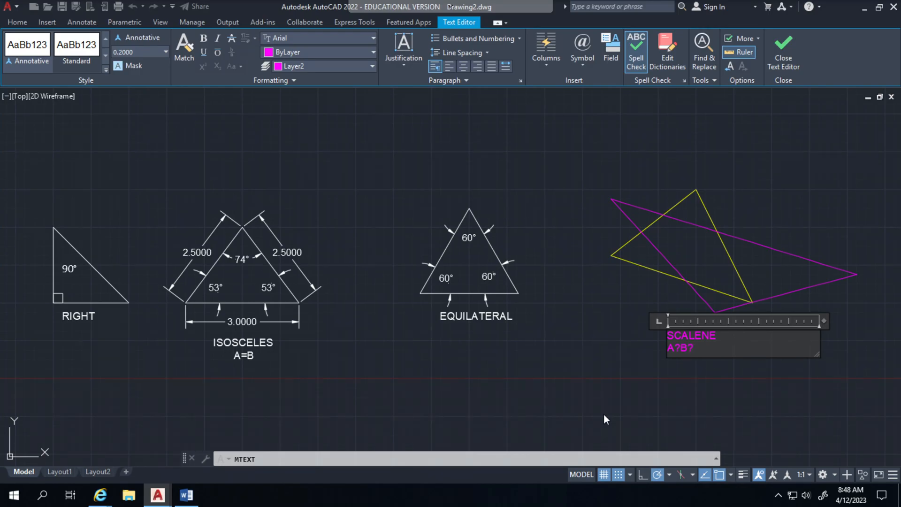
{"action": "type", "text": "C?"}
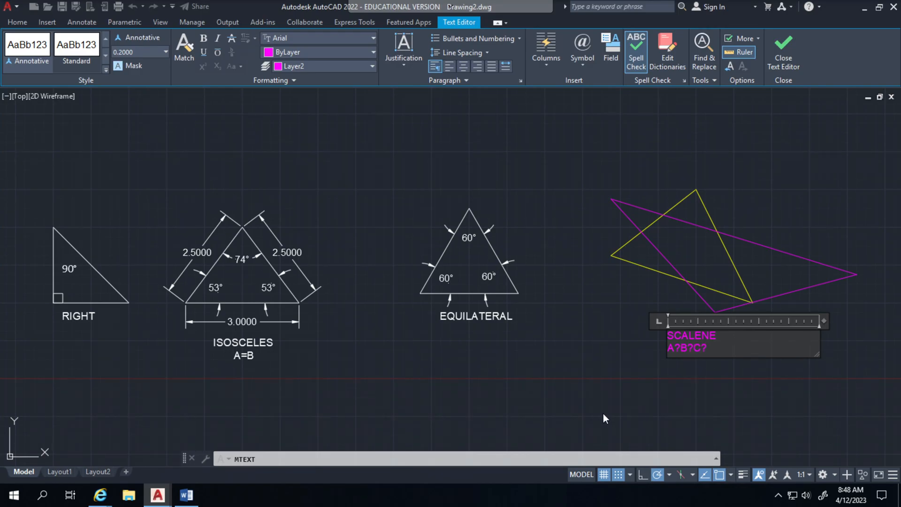
{"action": "left_click", "coordinate": [783, 52]}
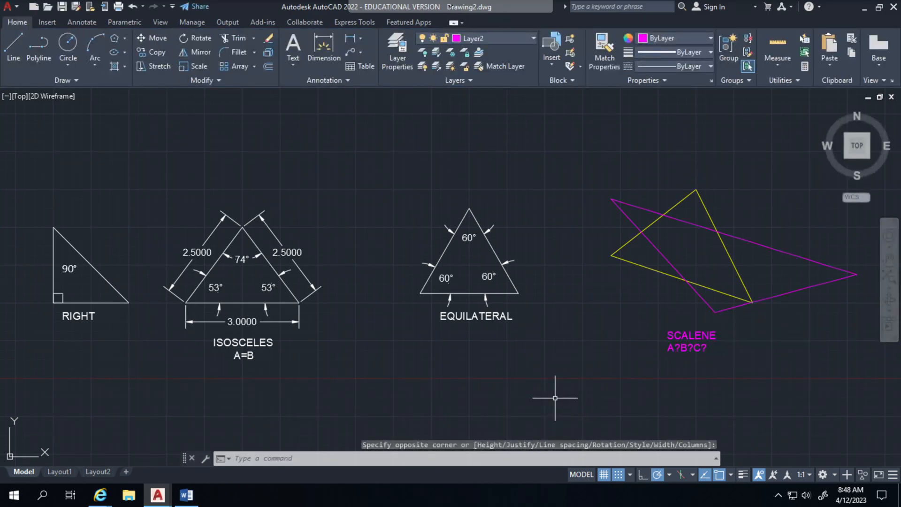
{"action": "mouse_move", "coordinate": [503, 358]}
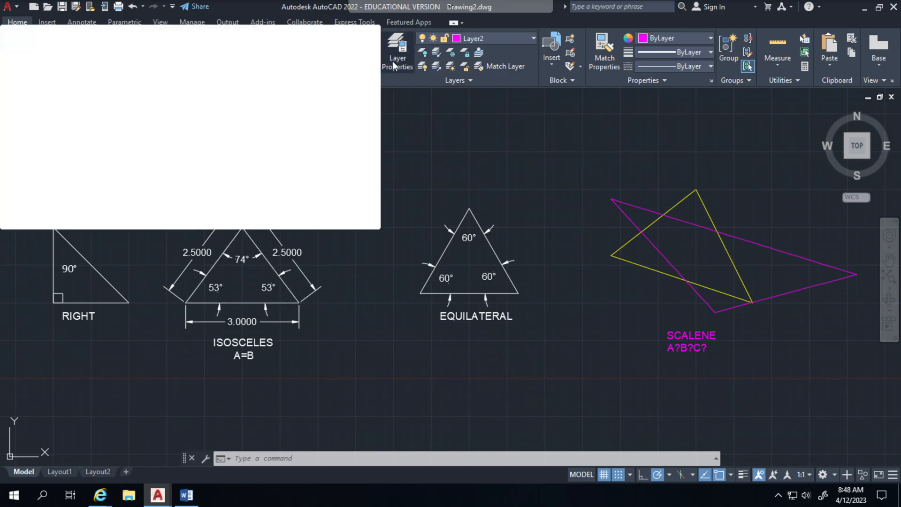
Add Layer3 in the layer manager and change its colour to blue.
{"action": "left_click", "coordinate": [397, 52]}
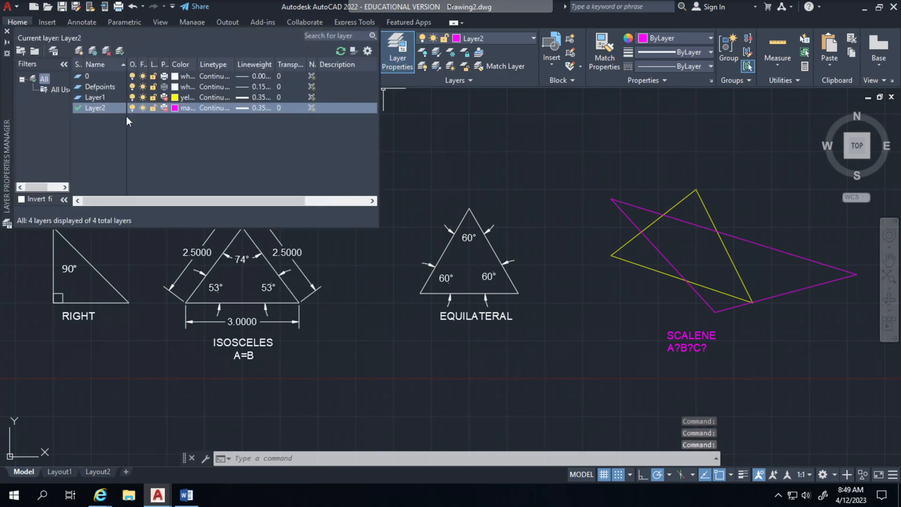
{"action": "left_click", "coordinate": [80, 51]}
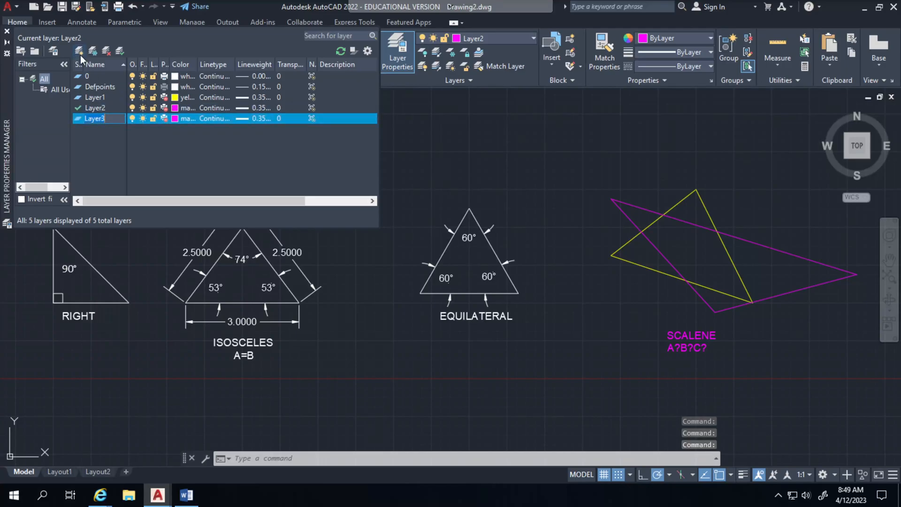
{"action": "left_click", "coordinate": [180, 118]}
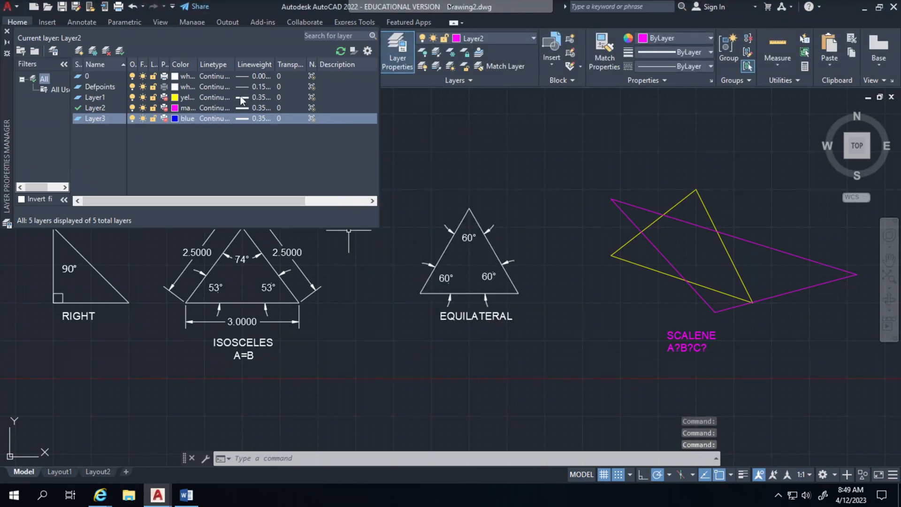
{"action": "mouse_move", "coordinate": [241, 125]}
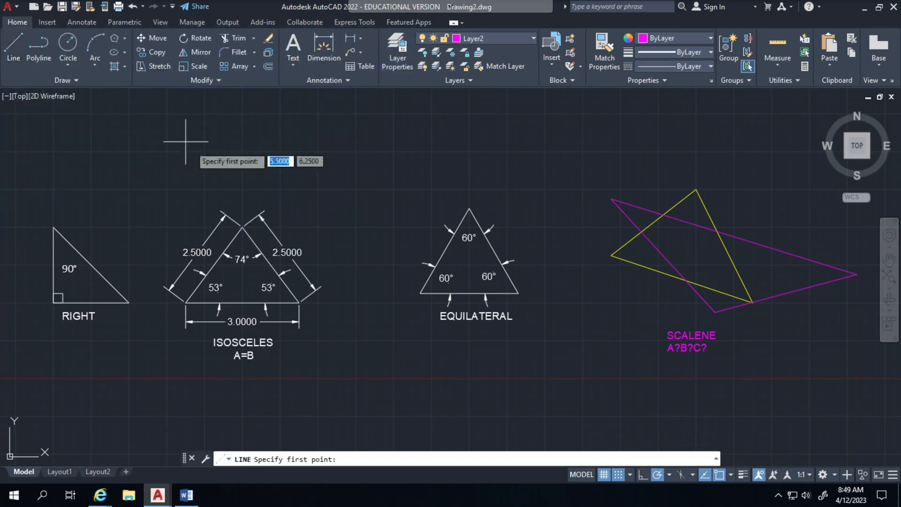
Draw a blue triangle across the yellow and magenta triangles.
{"action": "left_click", "coordinate": [614, 295]}
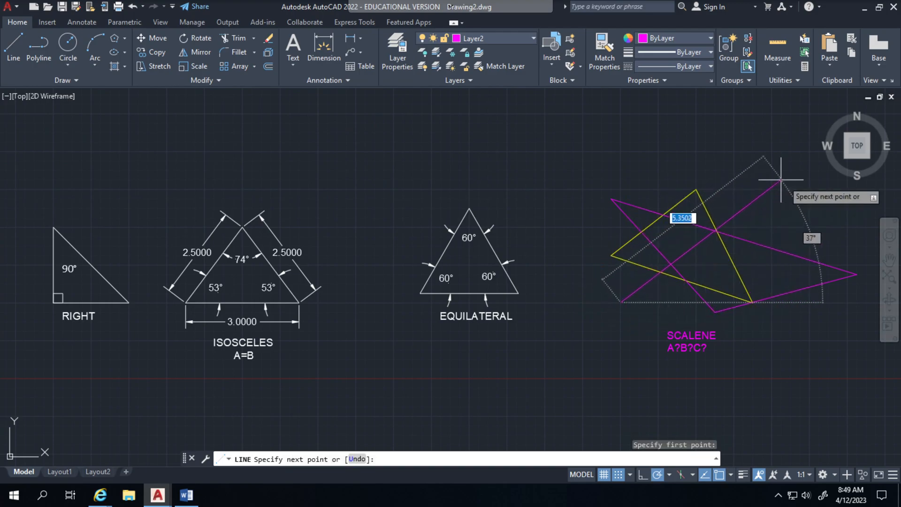
{"action": "mouse_move", "coordinate": [529, 46]}
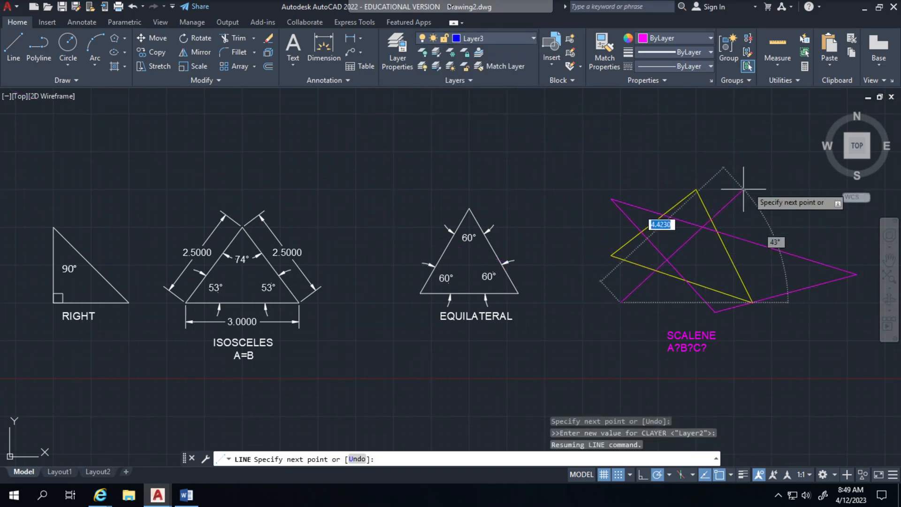
{"action": "mouse_move", "coordinate": [772, 189]}
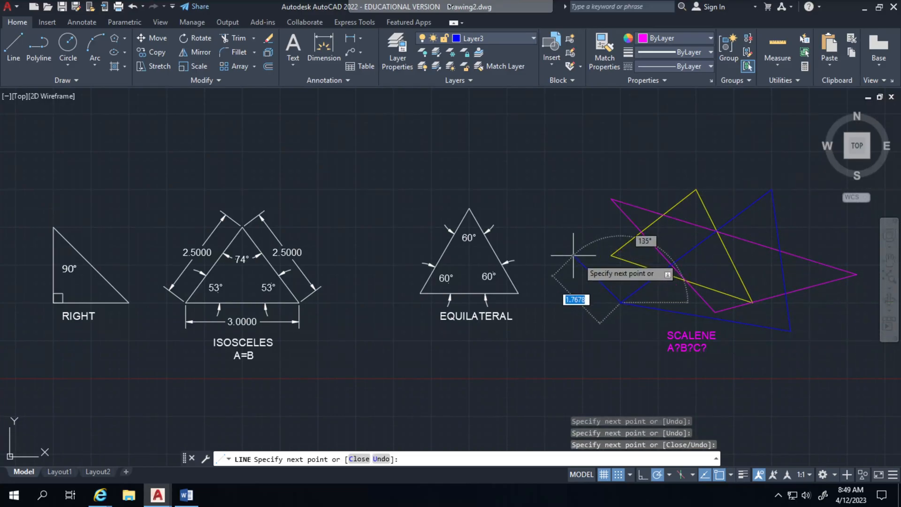
{"action": "key", "text": "Escape"}
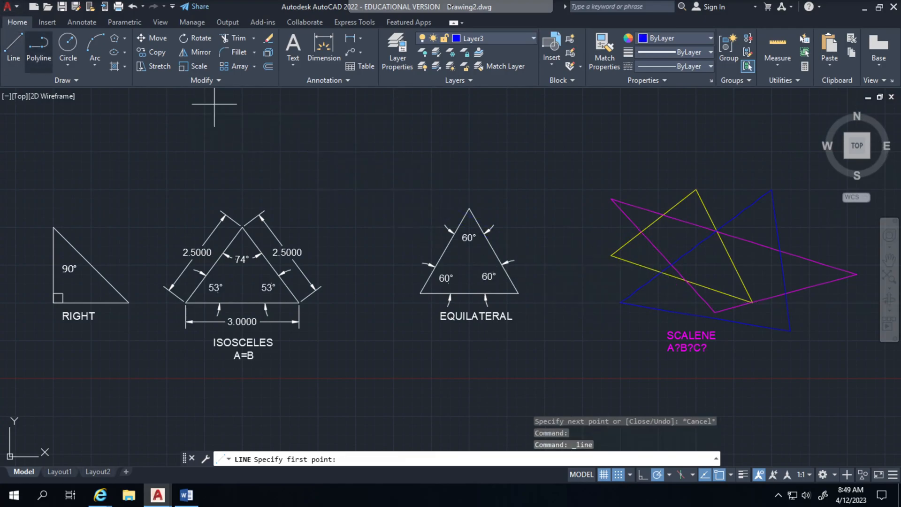